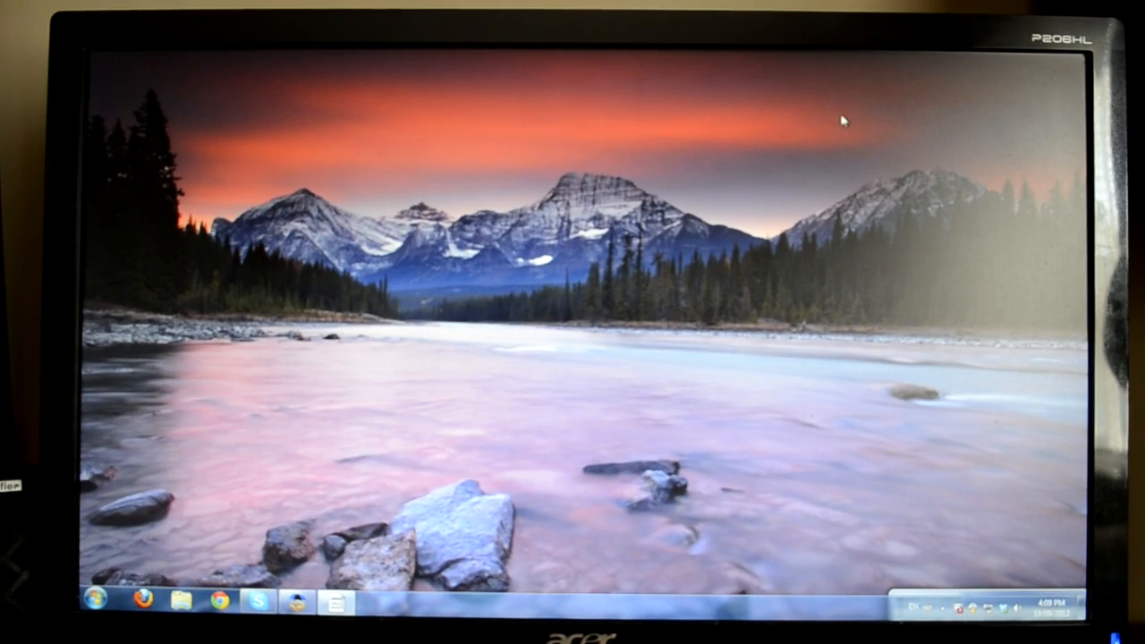
mouse_move(454, 388)
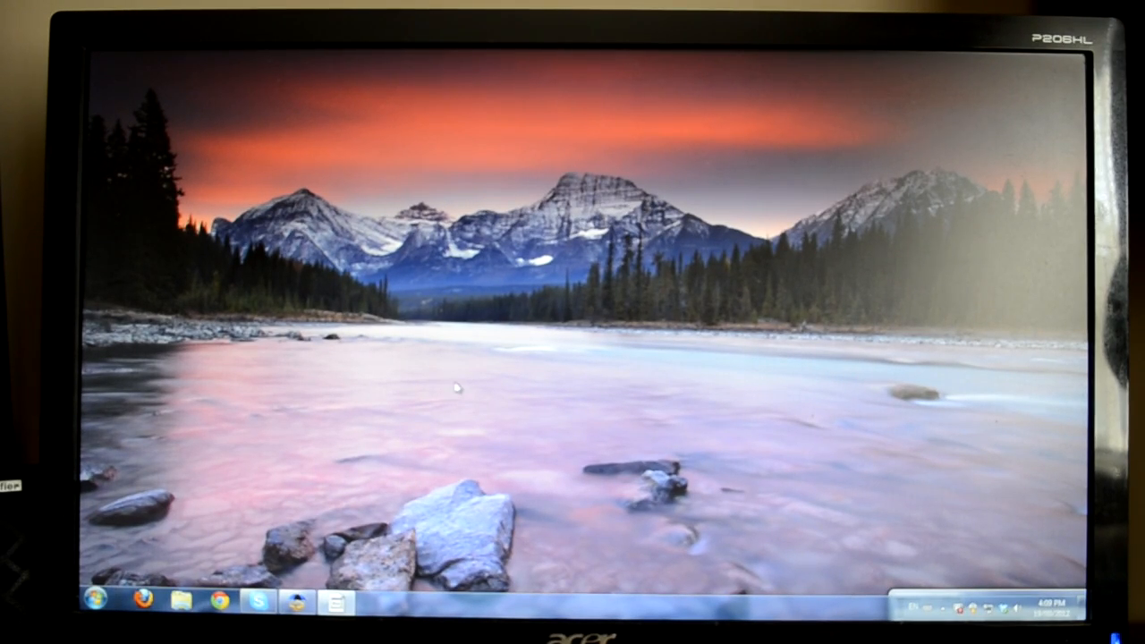
mouse_move(226, 549)
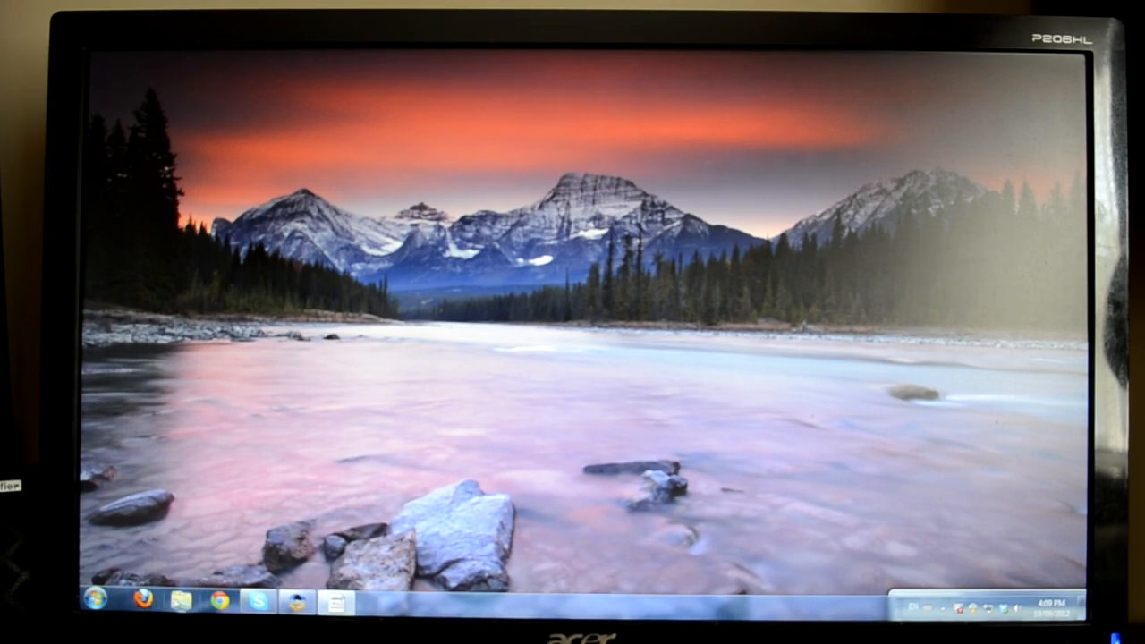
- Open Windows Explorer and browse into the Stuff library to its iOS folder
click(183, 600)
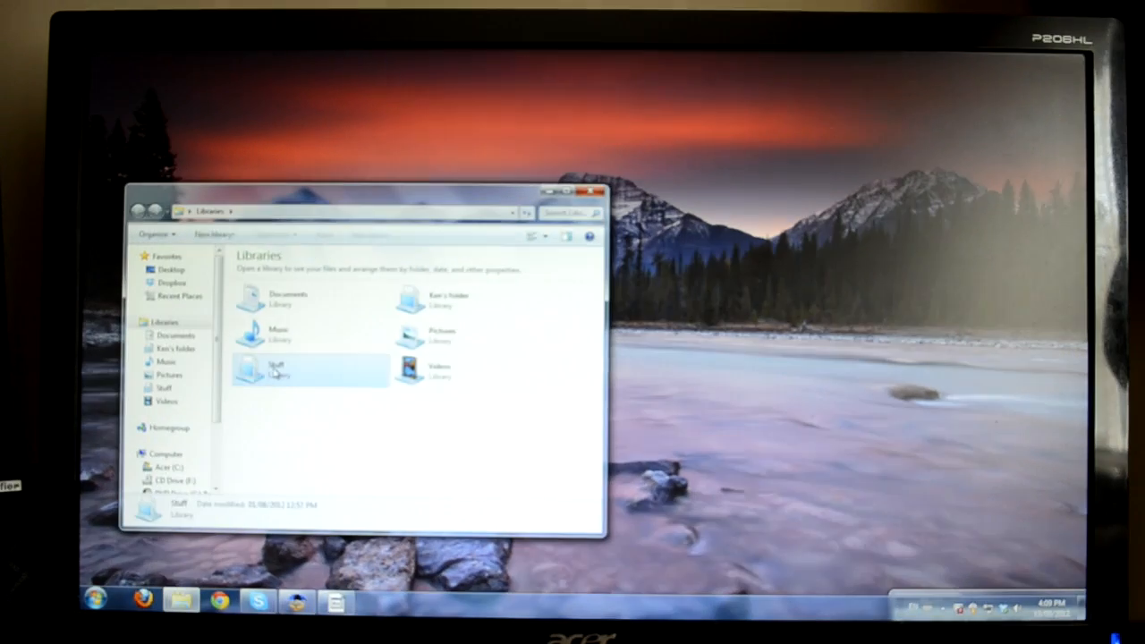
double_click(275, 370)
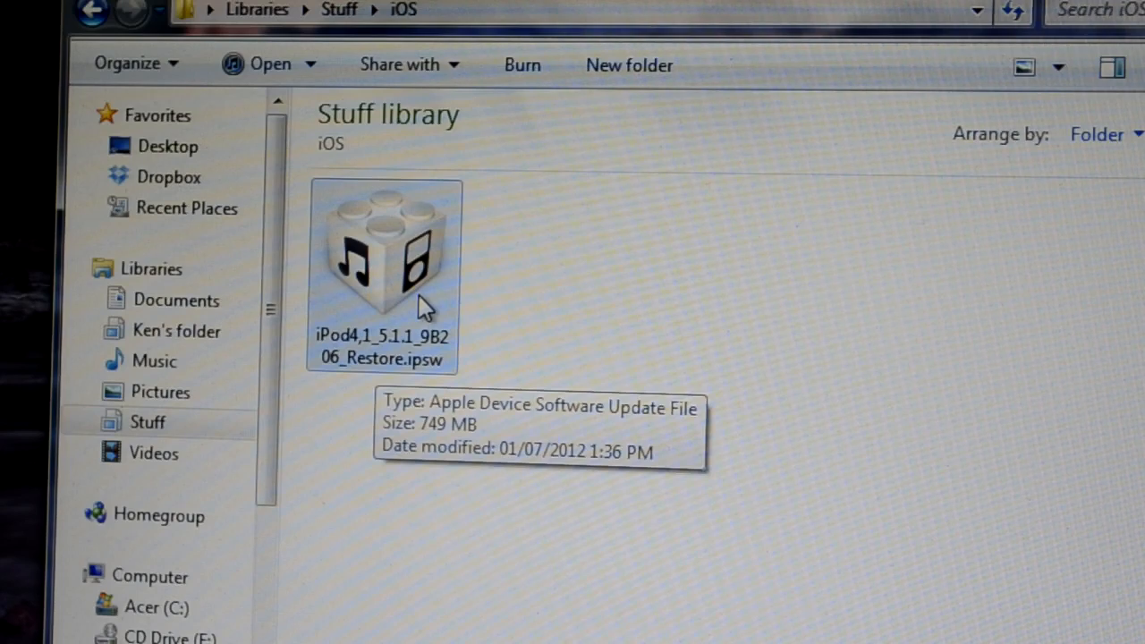
mouse_move(618, 297)
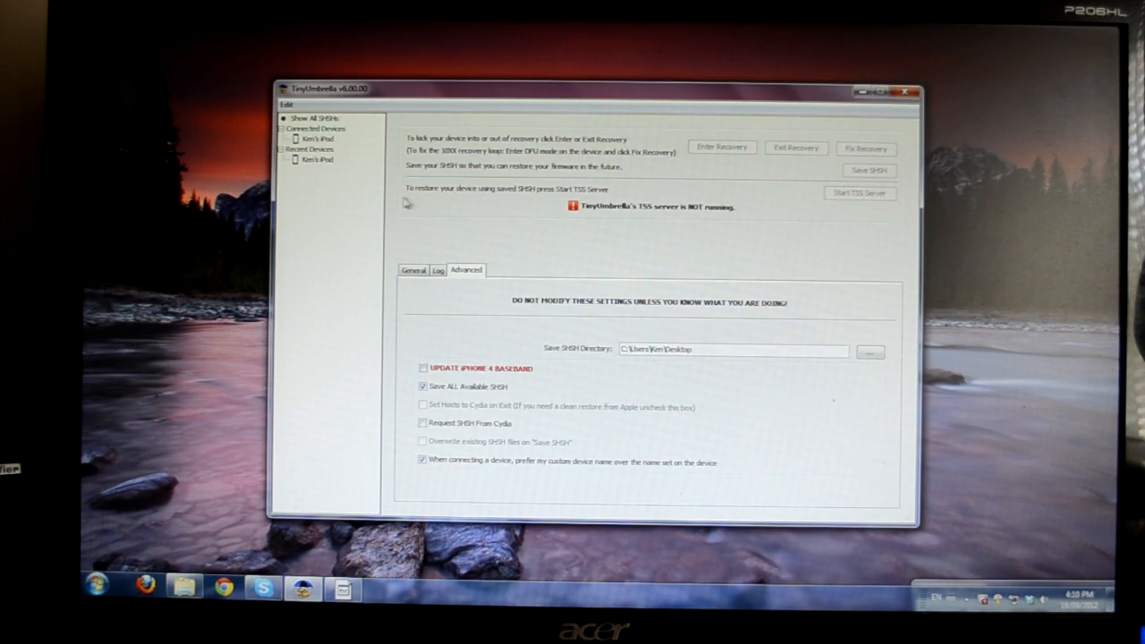
mouse_move(478, 233)
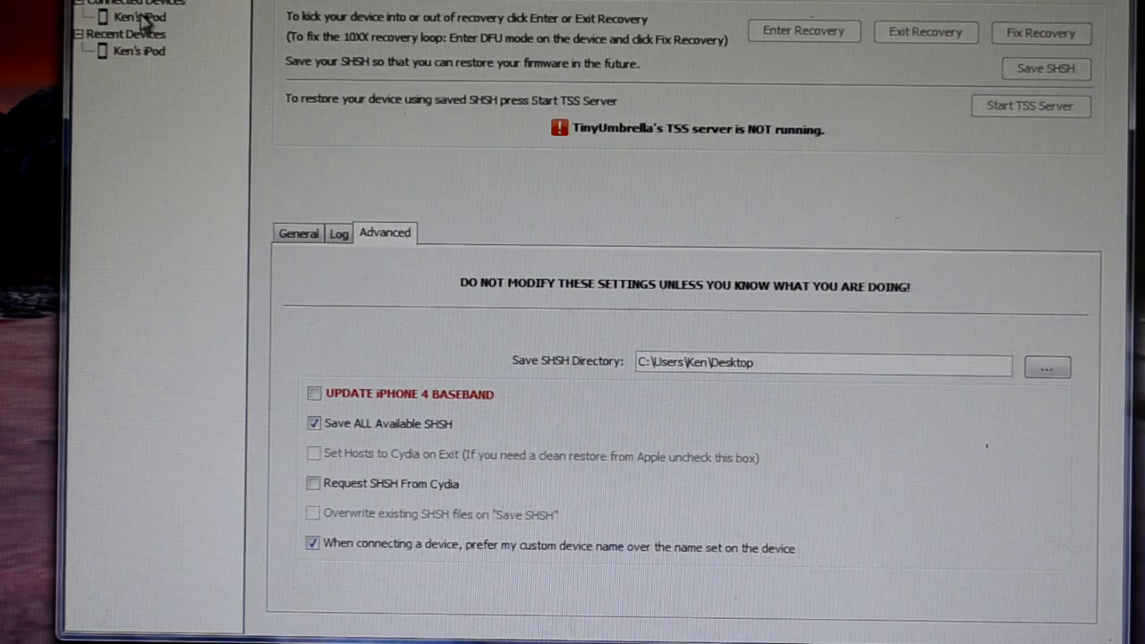
- Select the connected iPod under Connected Devices in TinyUmbrella
click(139, 17)
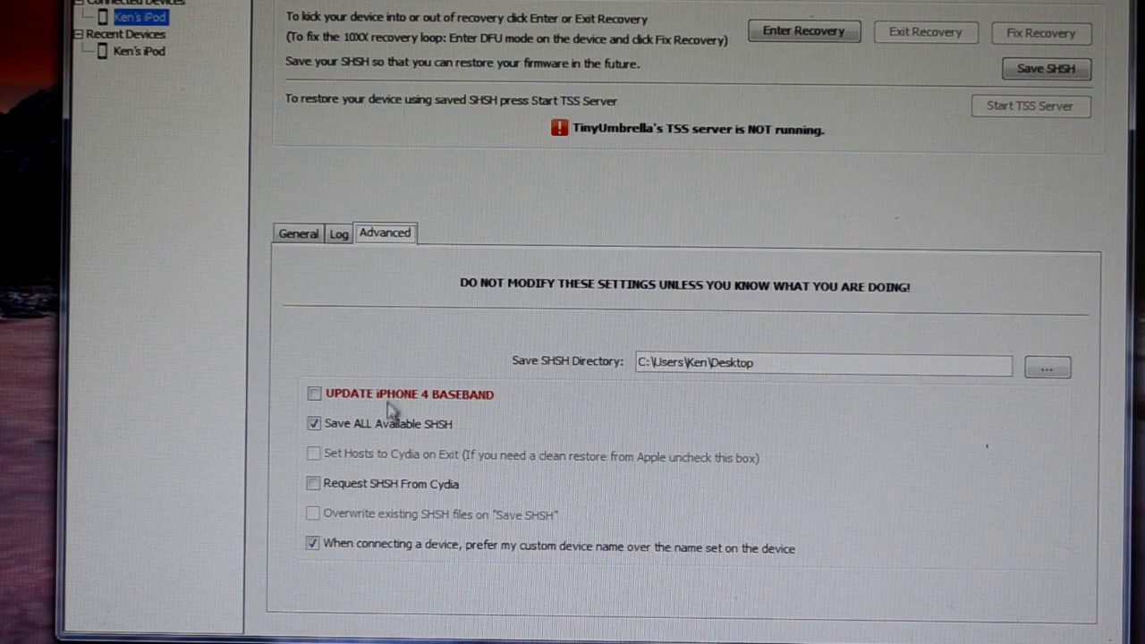
mouse_move(344, 501)
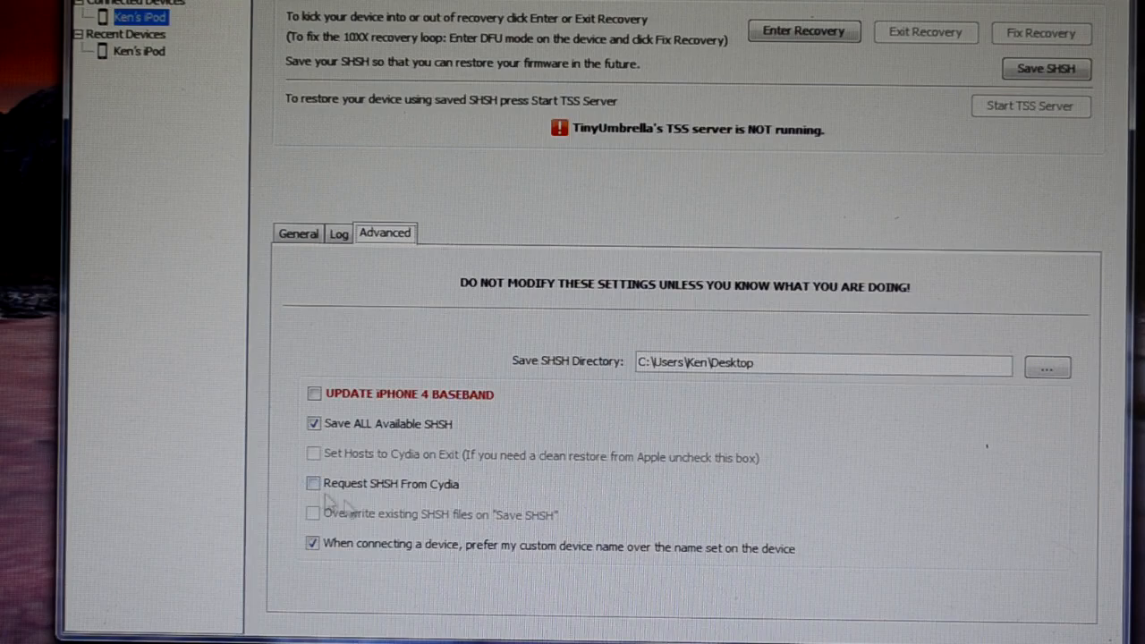
mouse_move(433, 500)
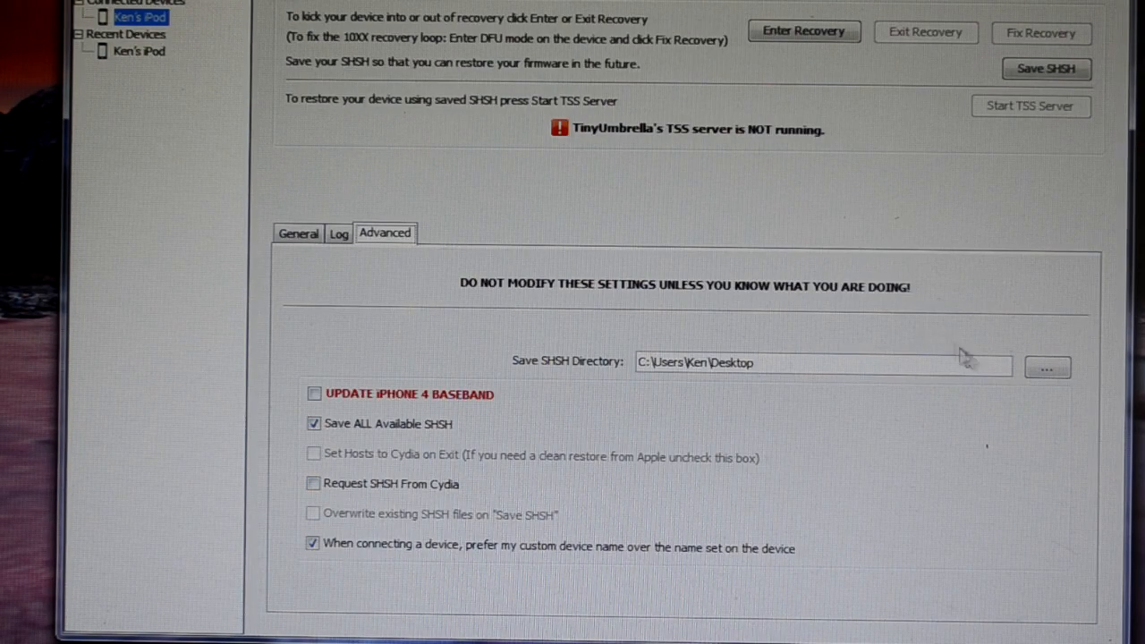
- Change the Save SHSH Directory from the Desktop to the Documents iOS folder
click(1046, 366)
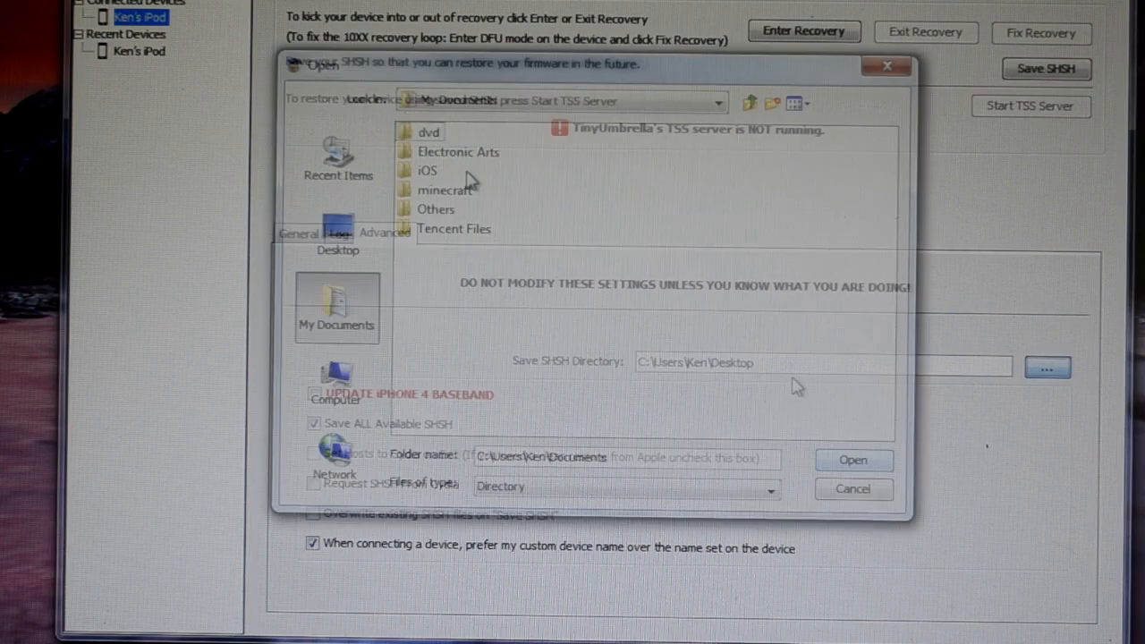
click(427, 170)
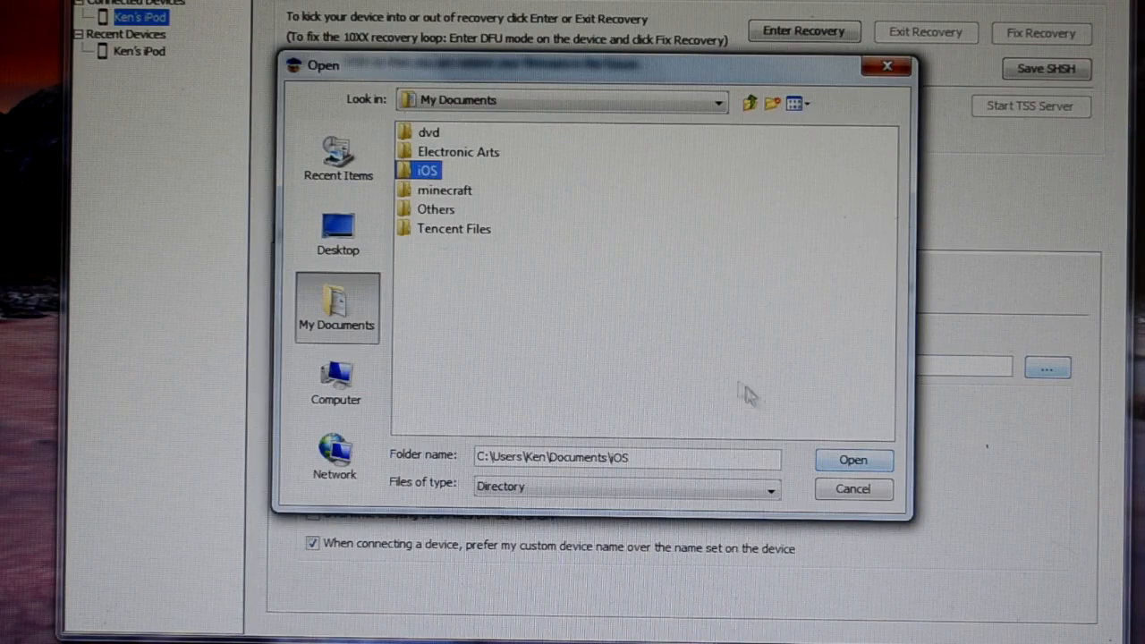
click(851, 460)
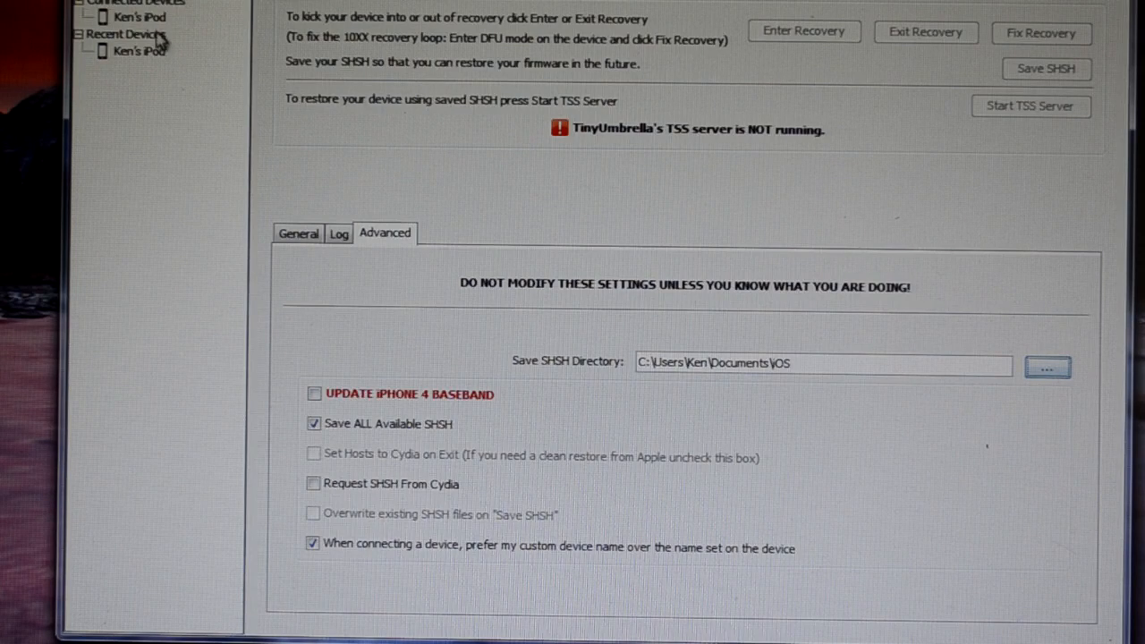
click(138, 17)
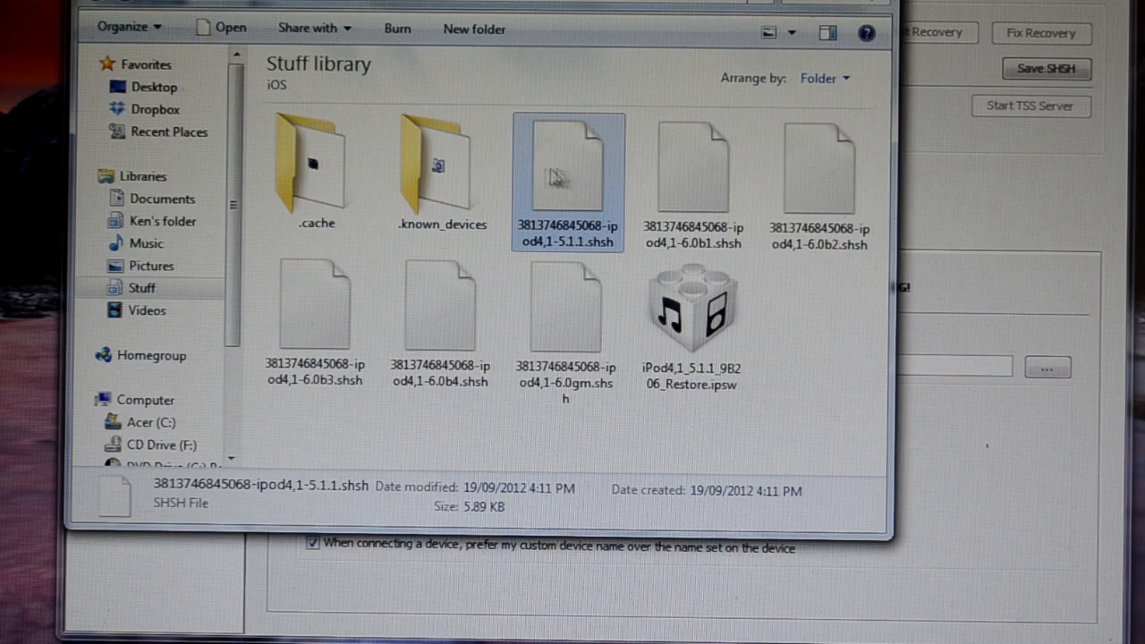
mouse_move(565, 309)
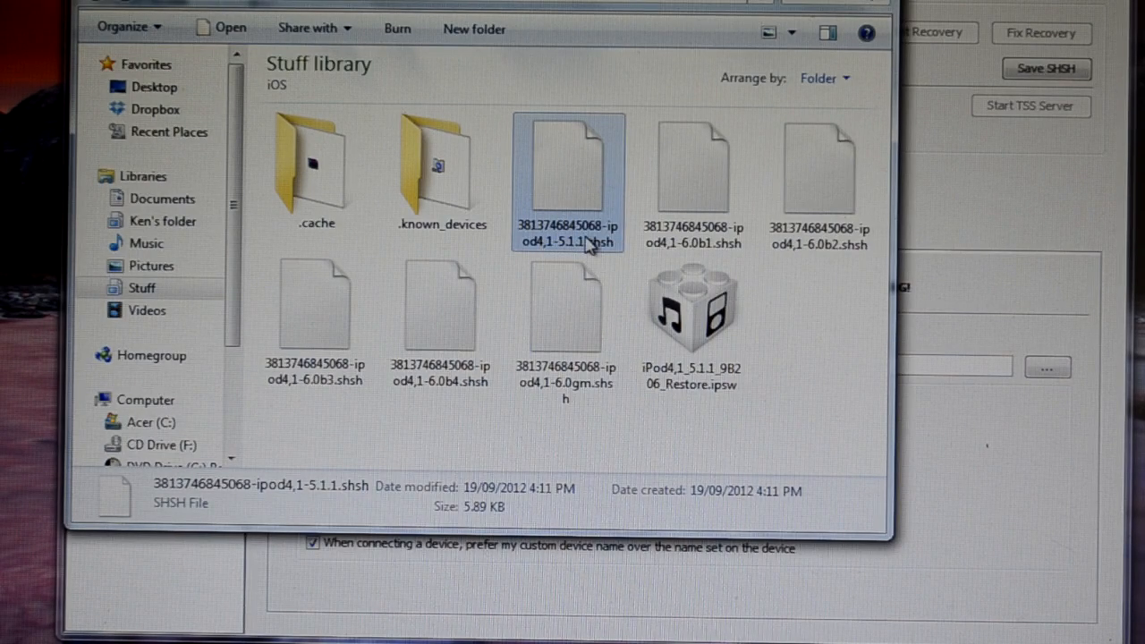
mouse_move(774, 349)
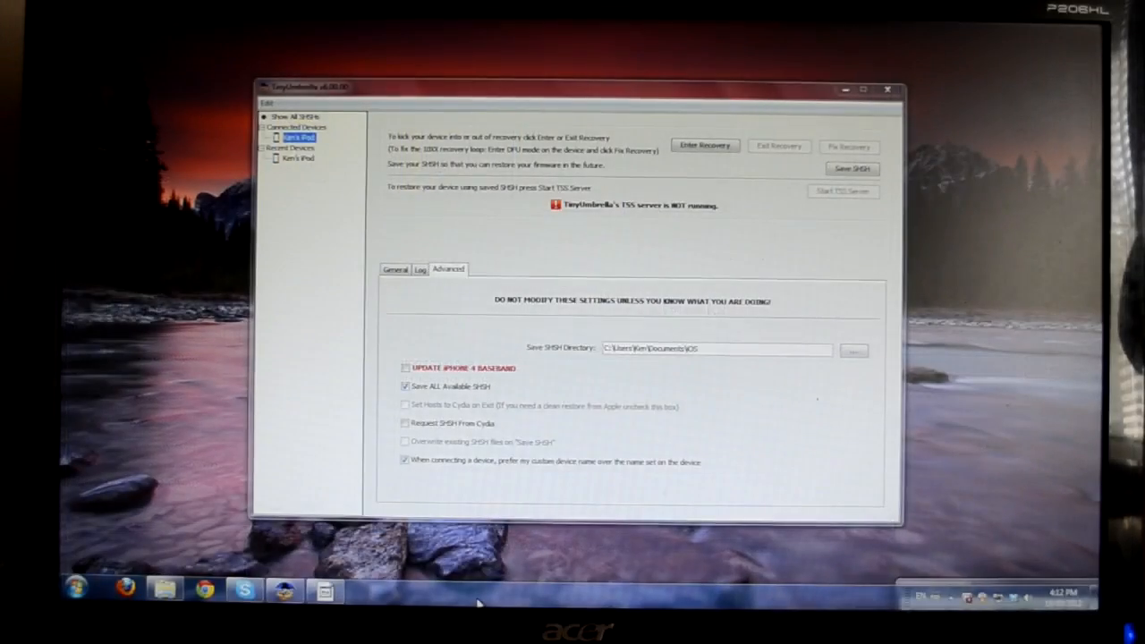
mouse_move(909, 104)
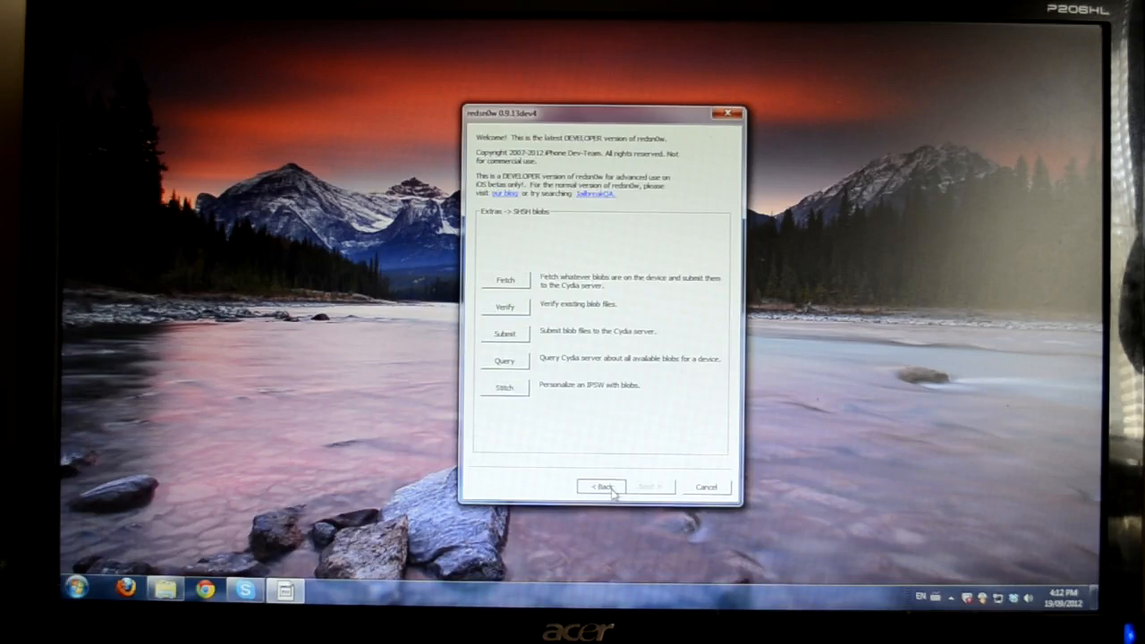
- Go to Extras > SHSH blobs > Stitch in redsn0w and browse for an IPSW
click(601, 486)
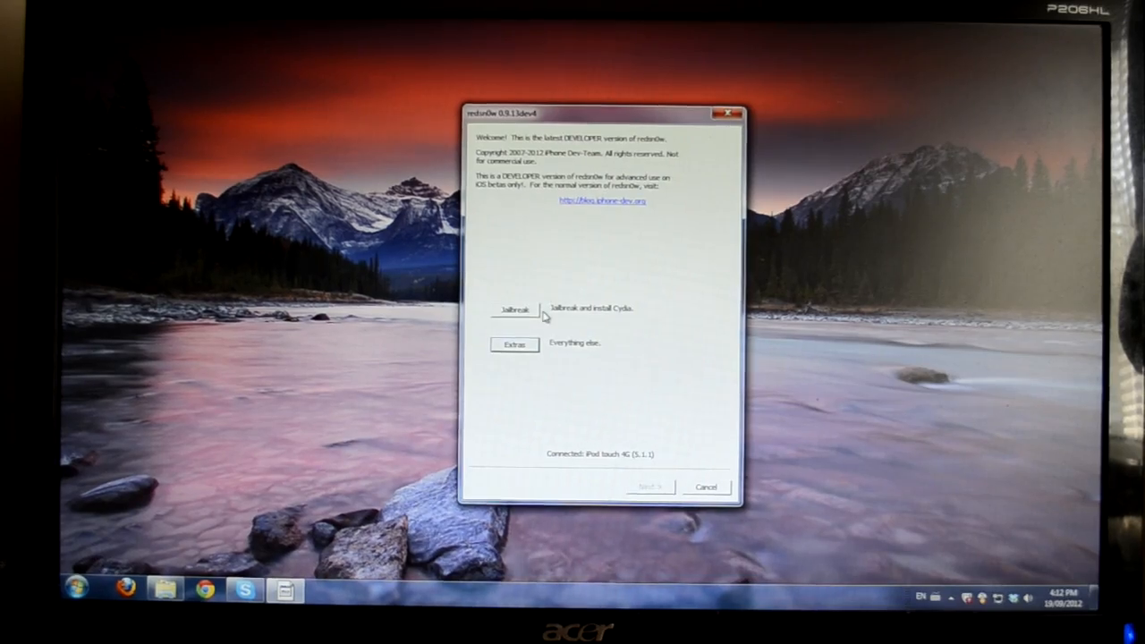
click(514, 344)
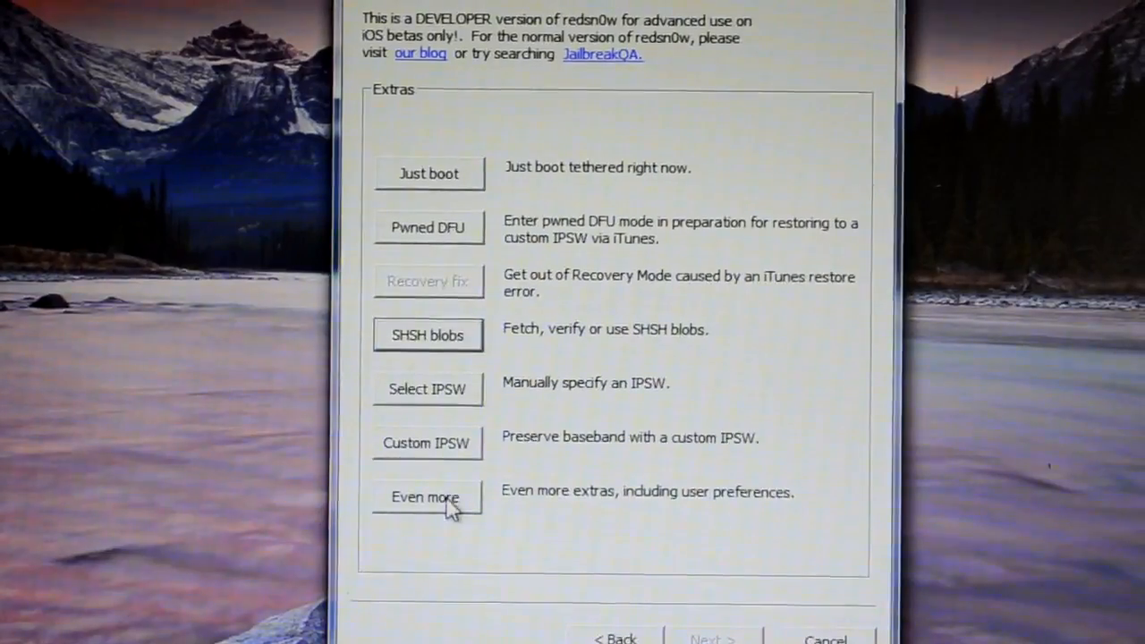
click(427, 335)
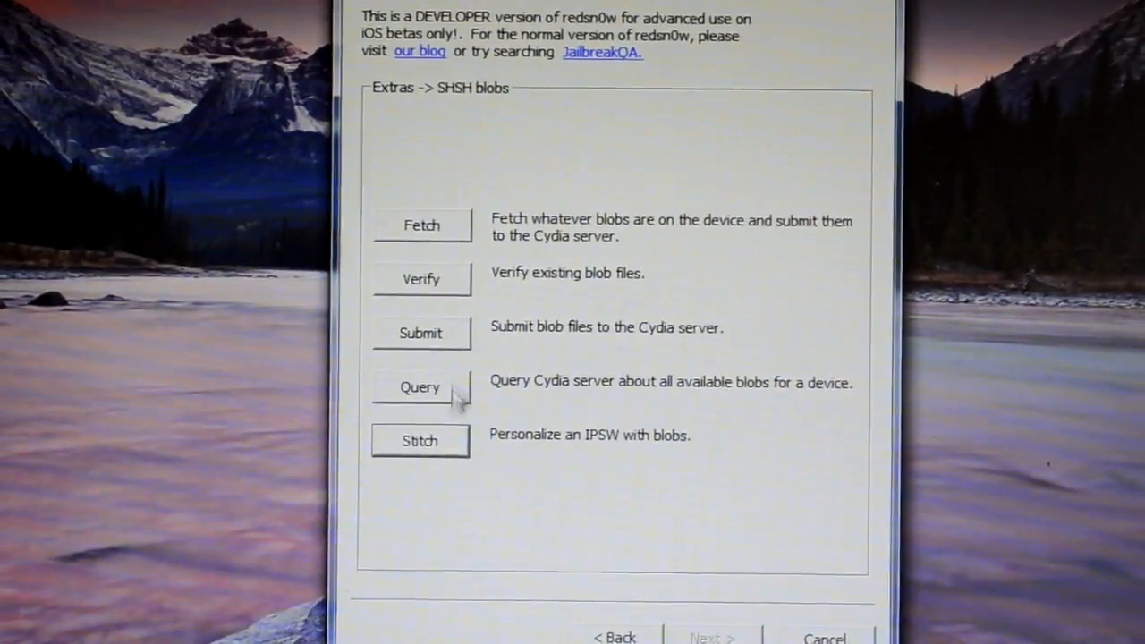
click(419, 440)
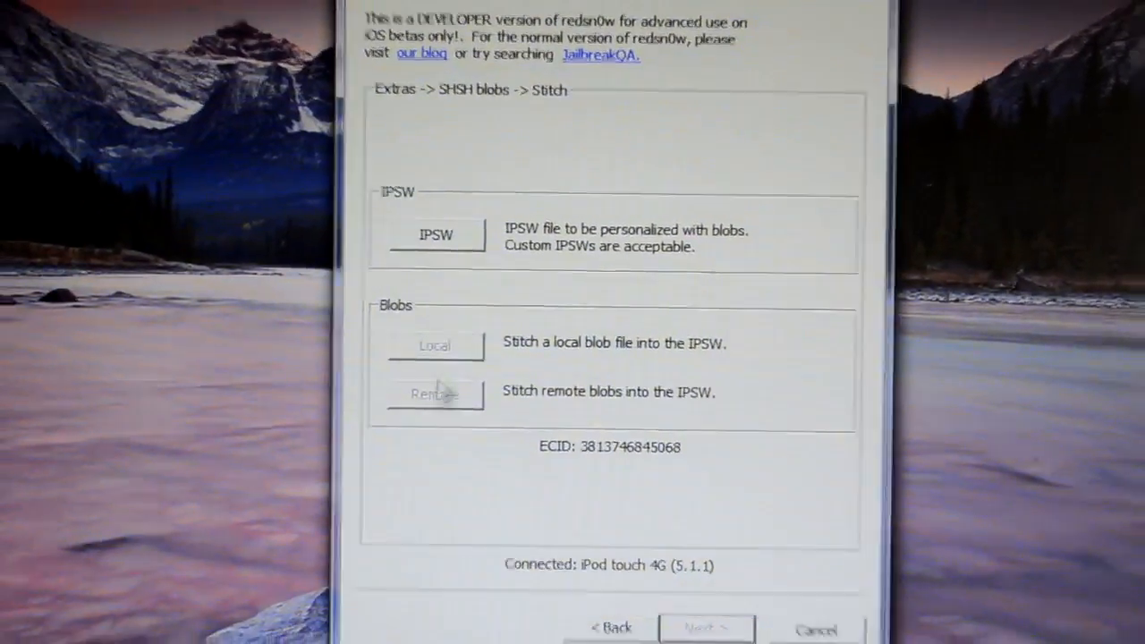
click(435, 234)
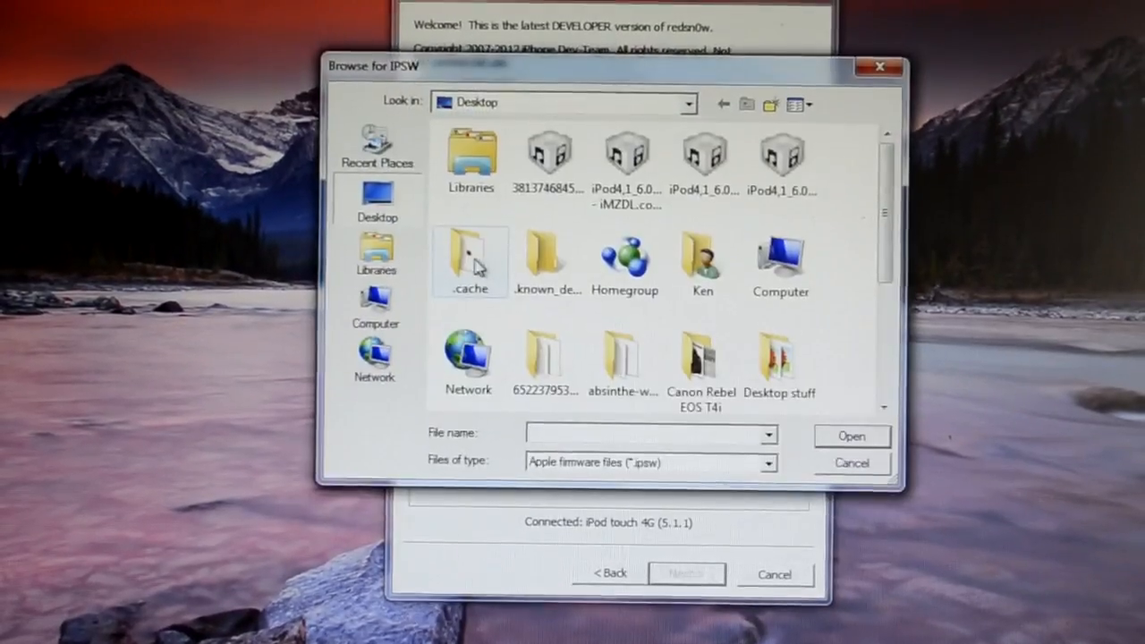
- Load iPod4,1_5.1.1_9B206_Restore.ipsw from Libraries > Stuff > iOS as the IPSW
click(376, 251)
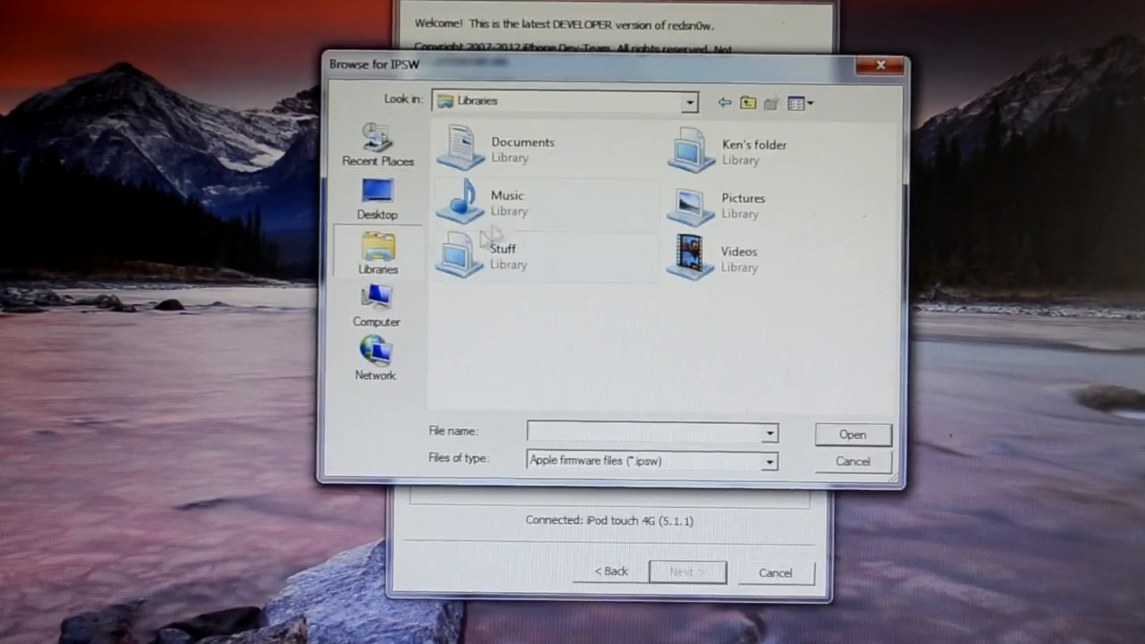
click(503, 255)
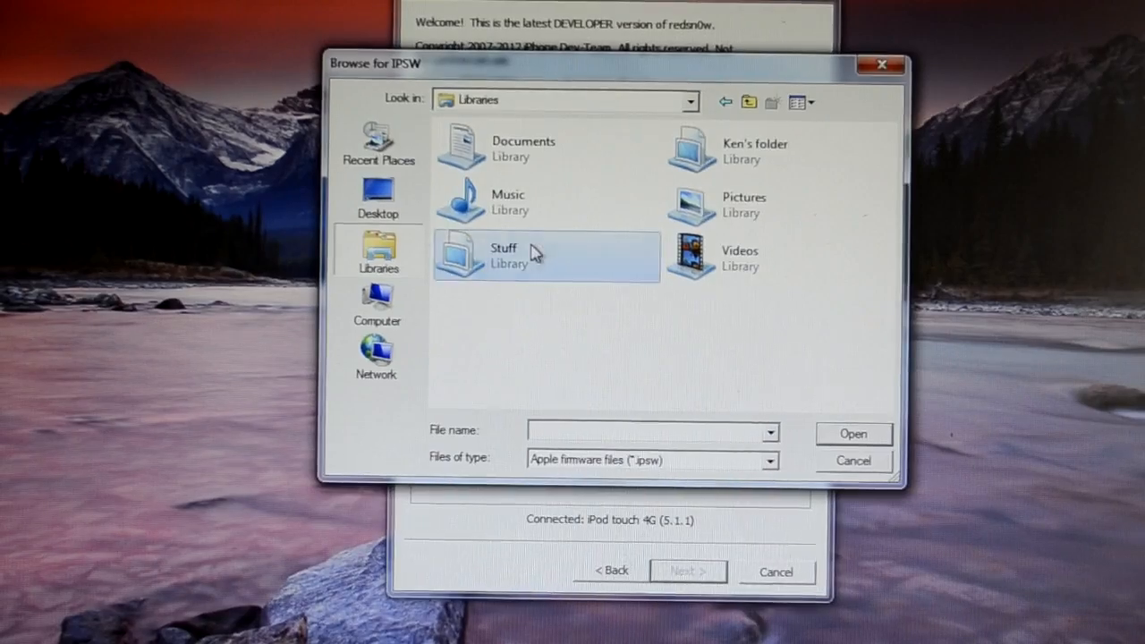
double_click(504, 255)
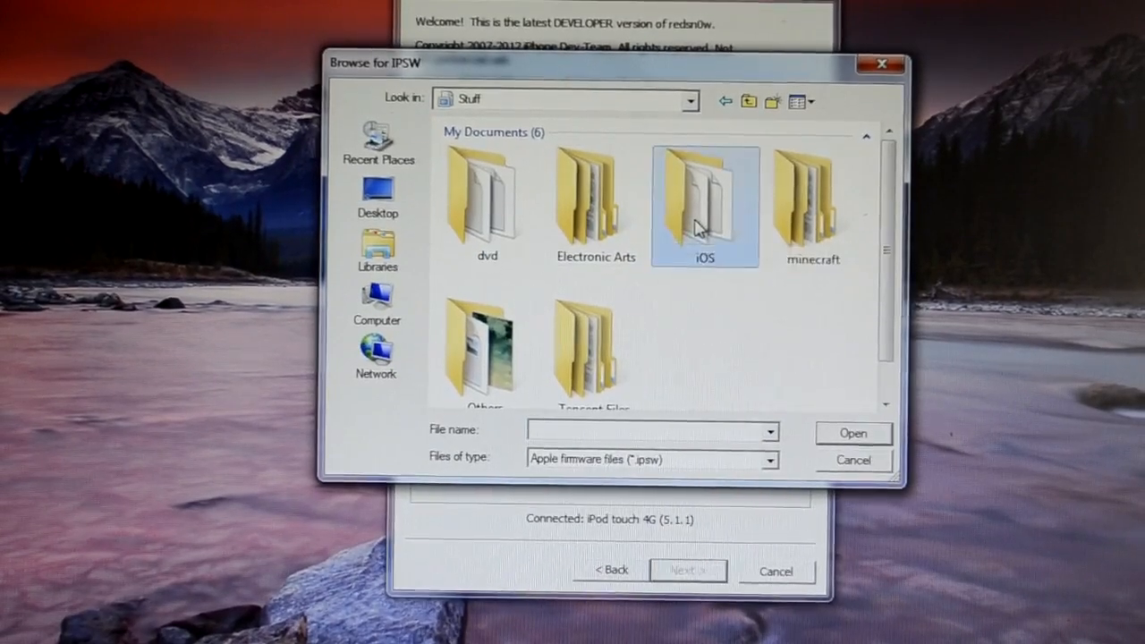
double_click(706, 187)
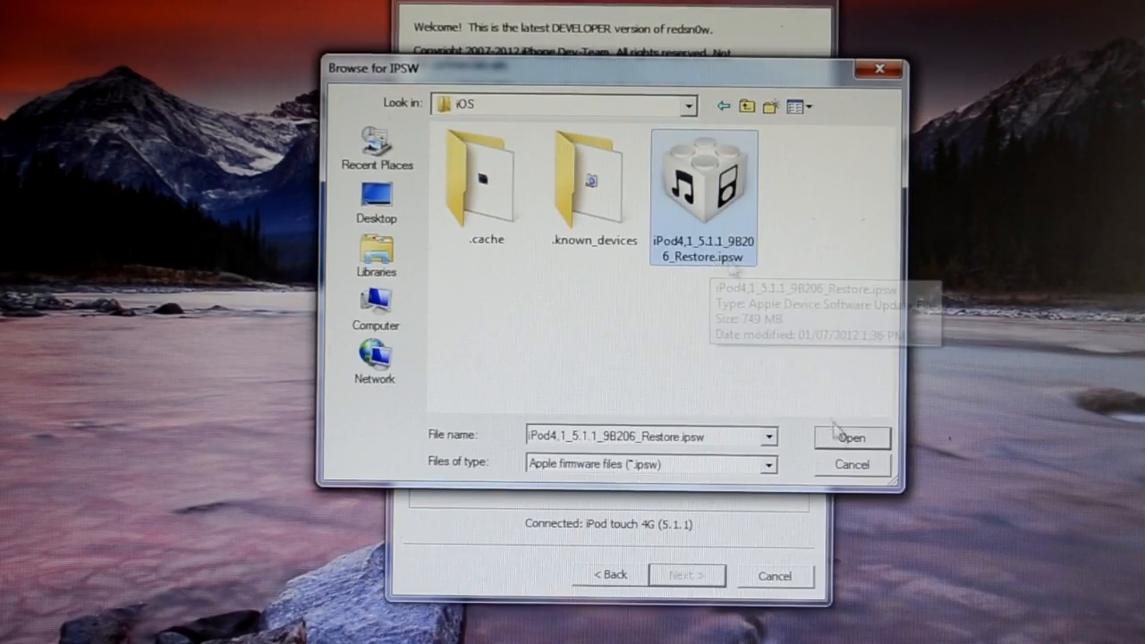
click(851, 437)
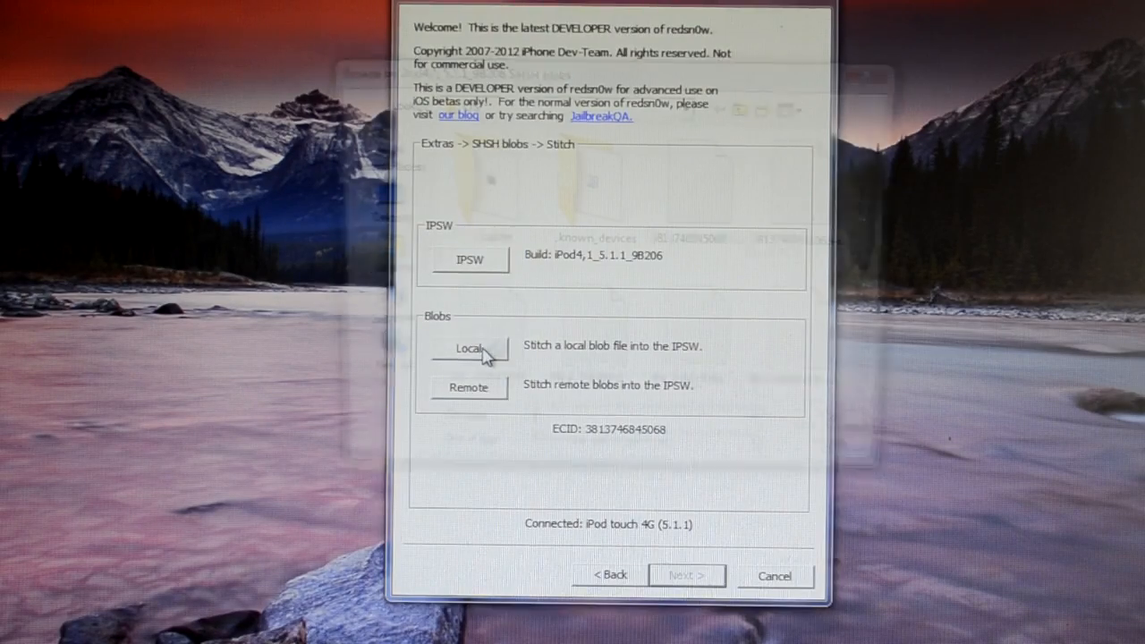
- Stitch the local 5.1.1 SHSH blob into the IPSW and dismiss the completion message
click(467, 349)
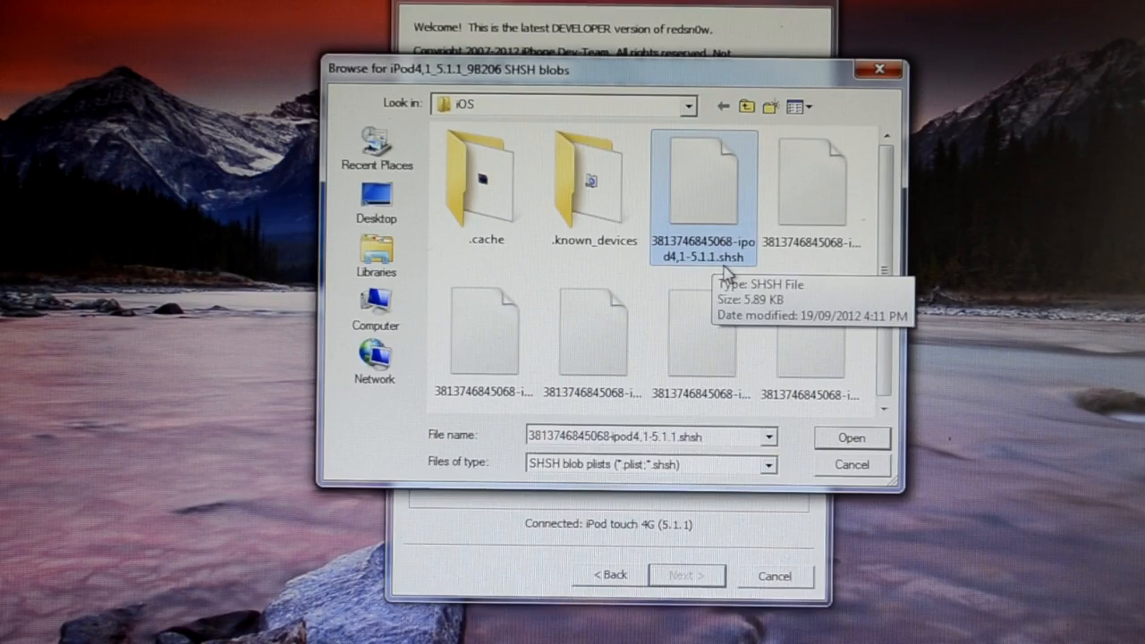
mouse_move(839, 431)
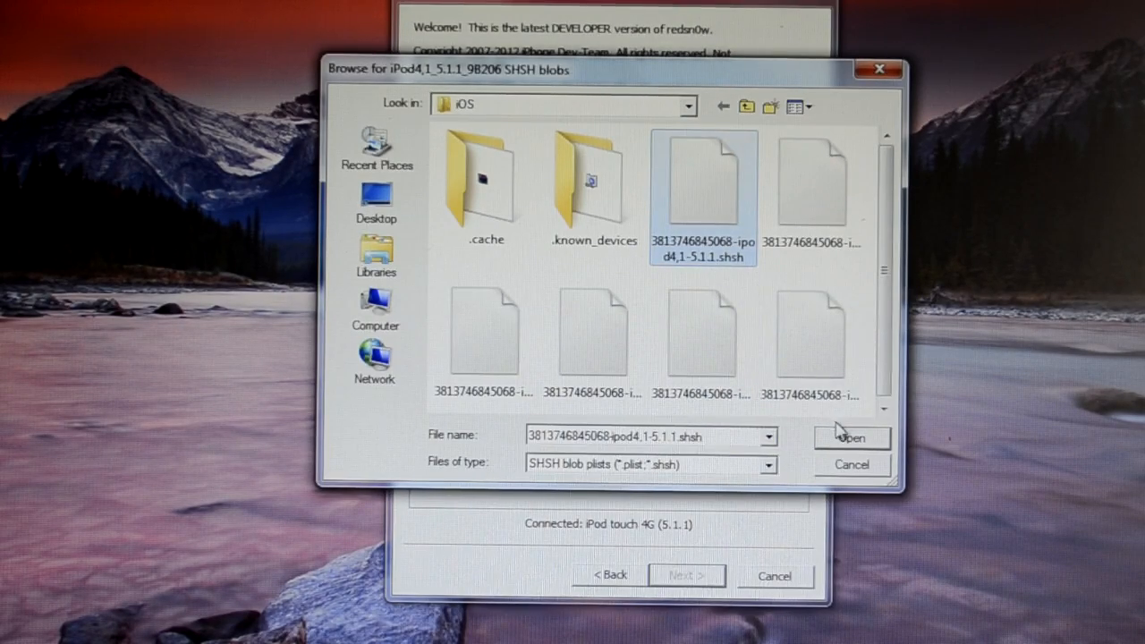
click(850, 437)
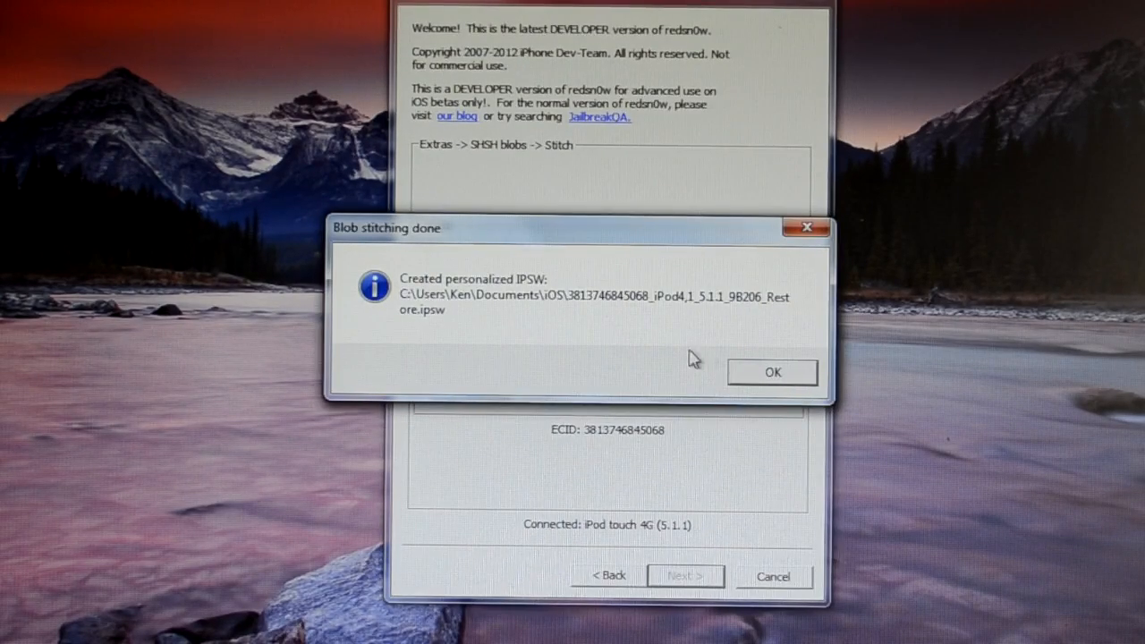
click(772, 372)
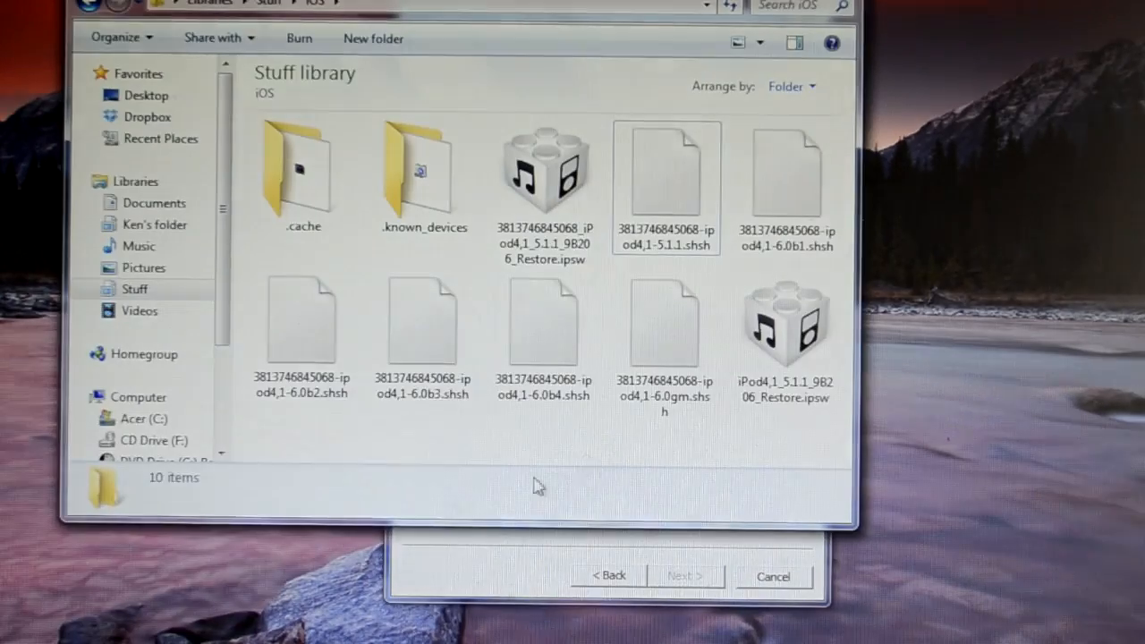
click(544, 170)
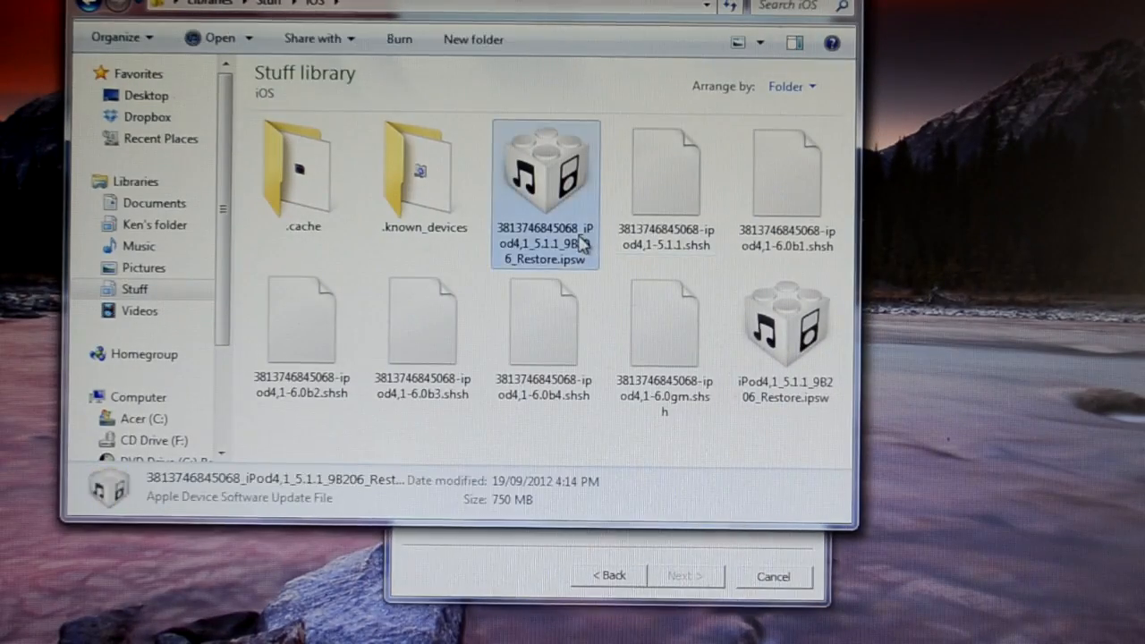
mouse_move(554, 188)
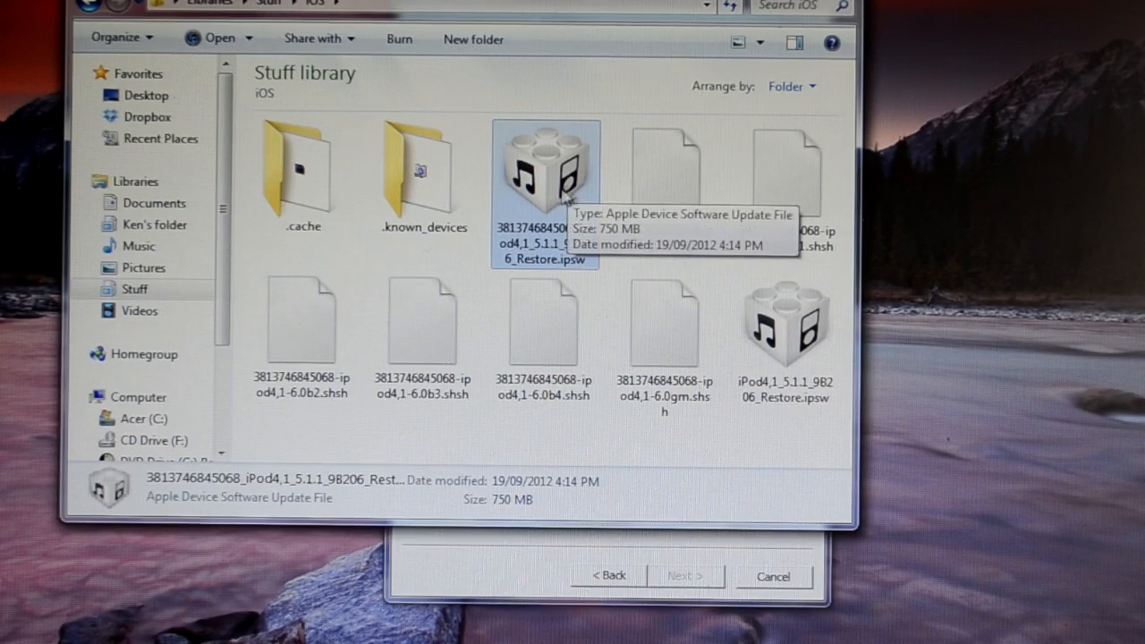
mouse_move(541, 277)
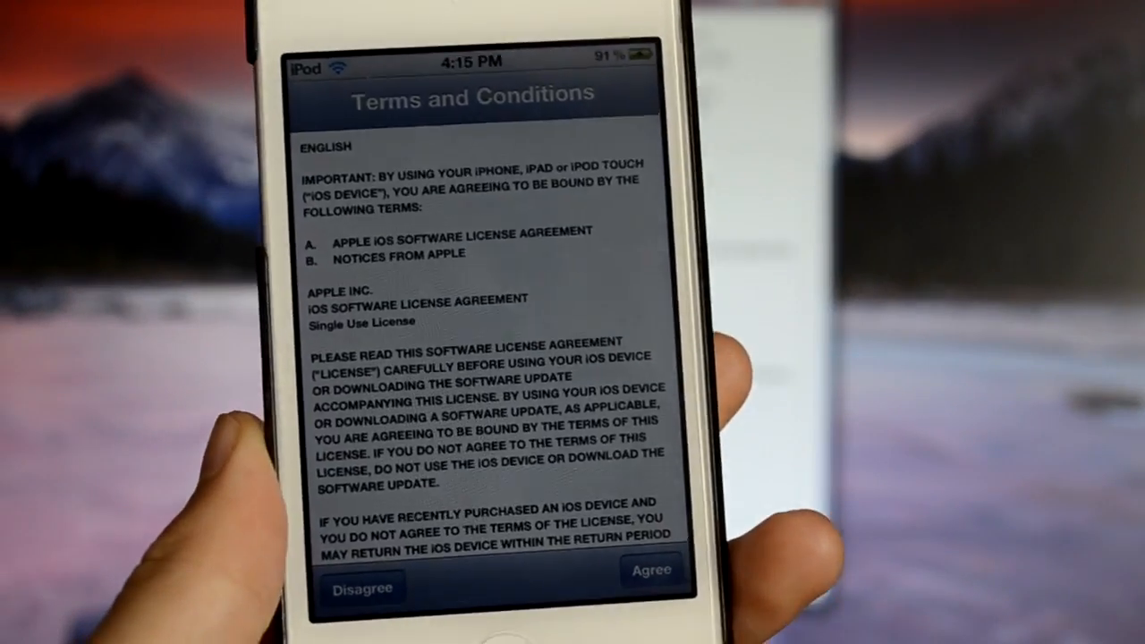
- View the iPod's iTunes Summary page showing software version 6.0 and 6.41 GB capacity
click(652, 569)
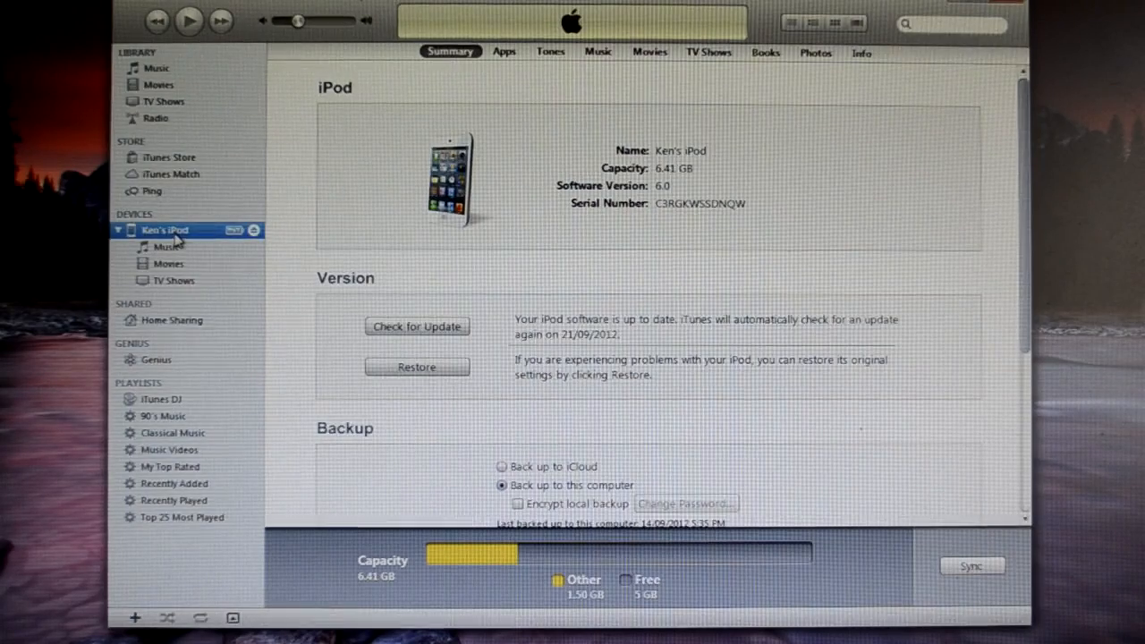
- Relaunch redsn0w from its right-click menu with the iPod touch 4G on 6.0GM connected
right_click(163, 230)
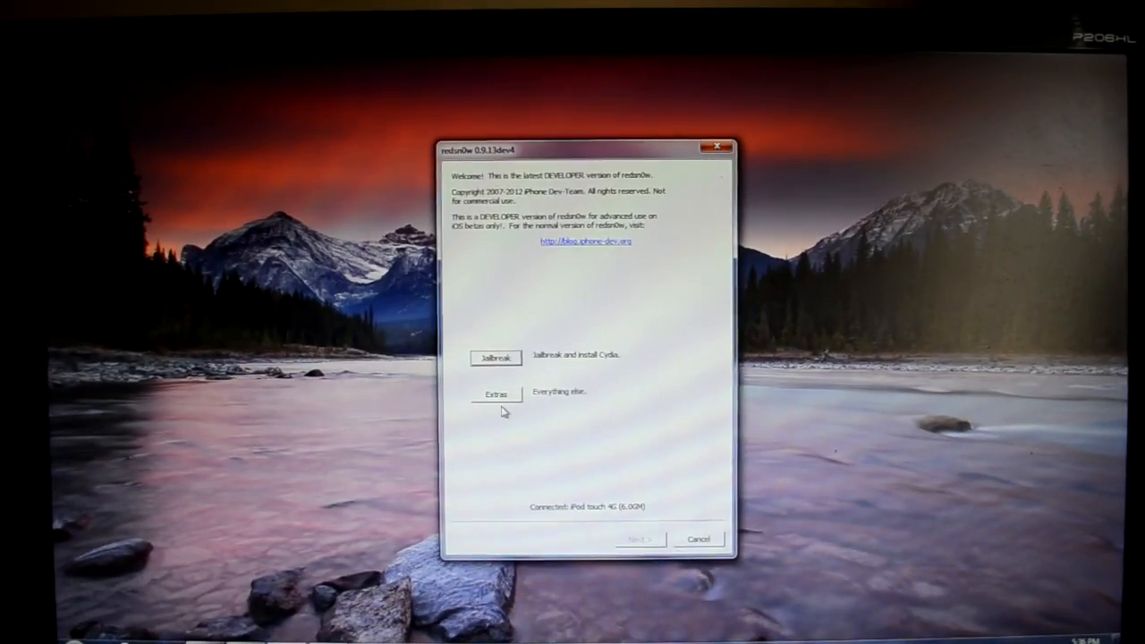
mouse_move(509, 398)
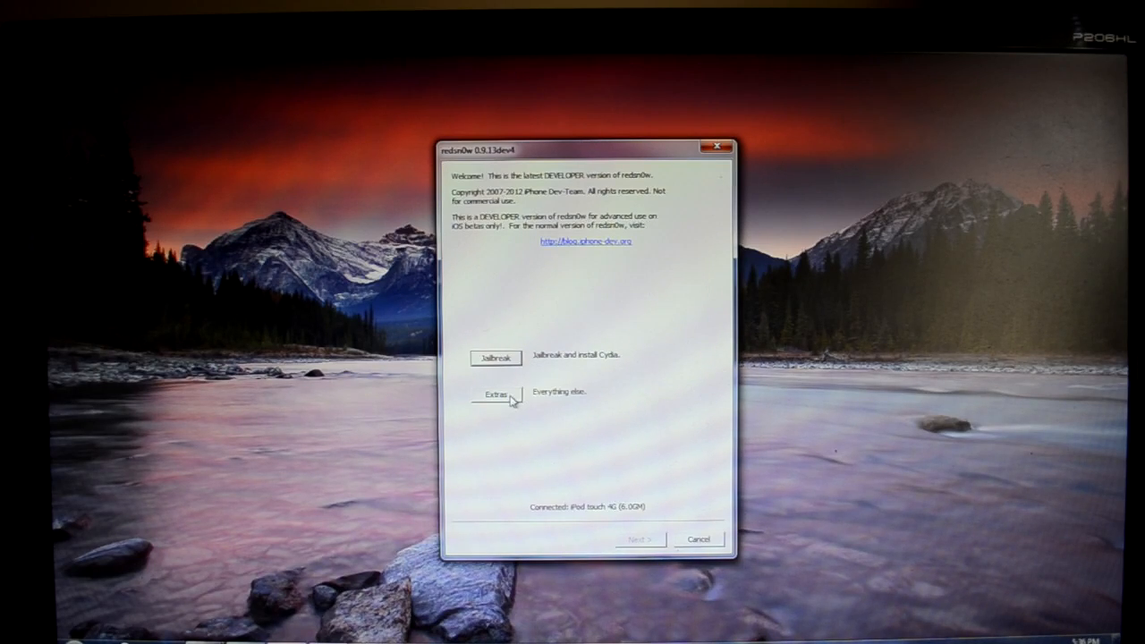
- Run redsn0w's Extras > Pwned DFU sequence to put the iPod into pwned DFU
click(495, 394)
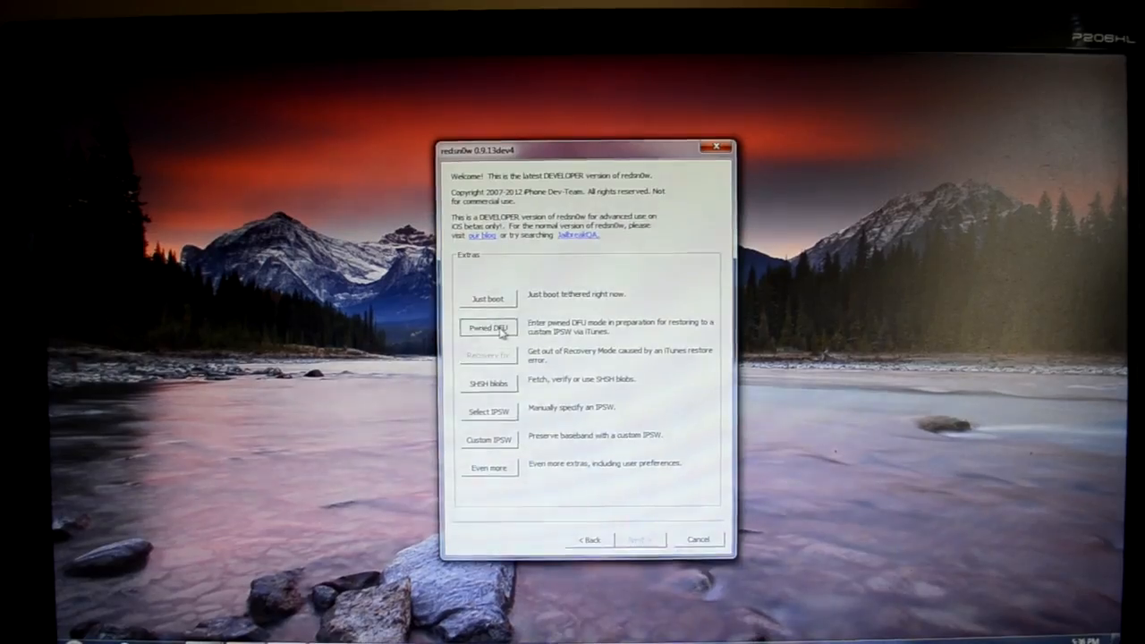
click(488, 328)
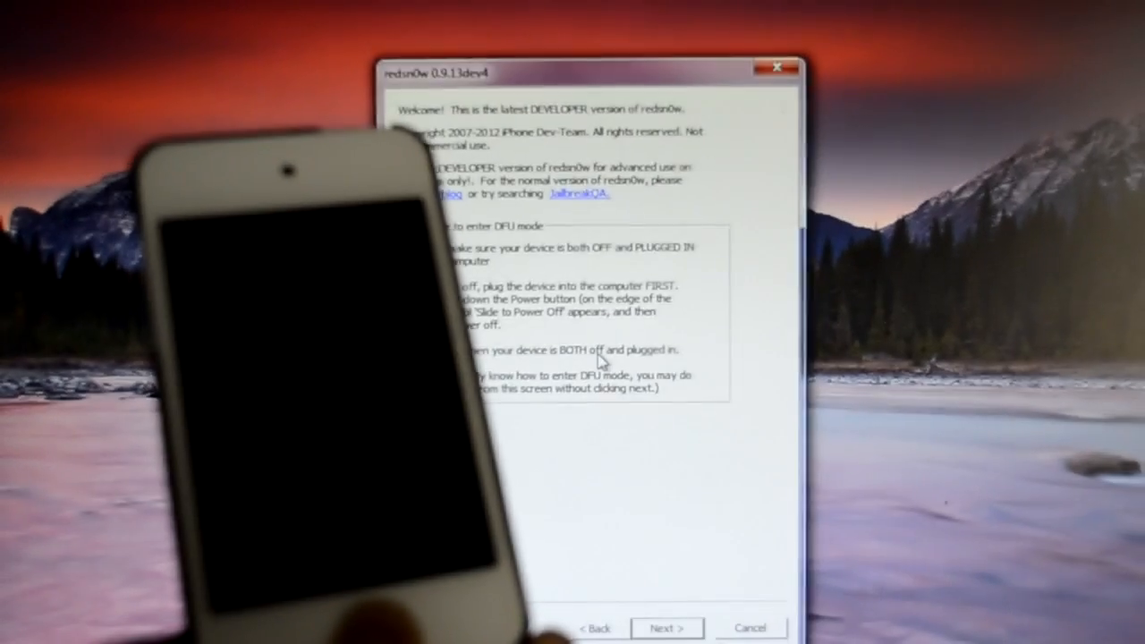
click(666, 627)
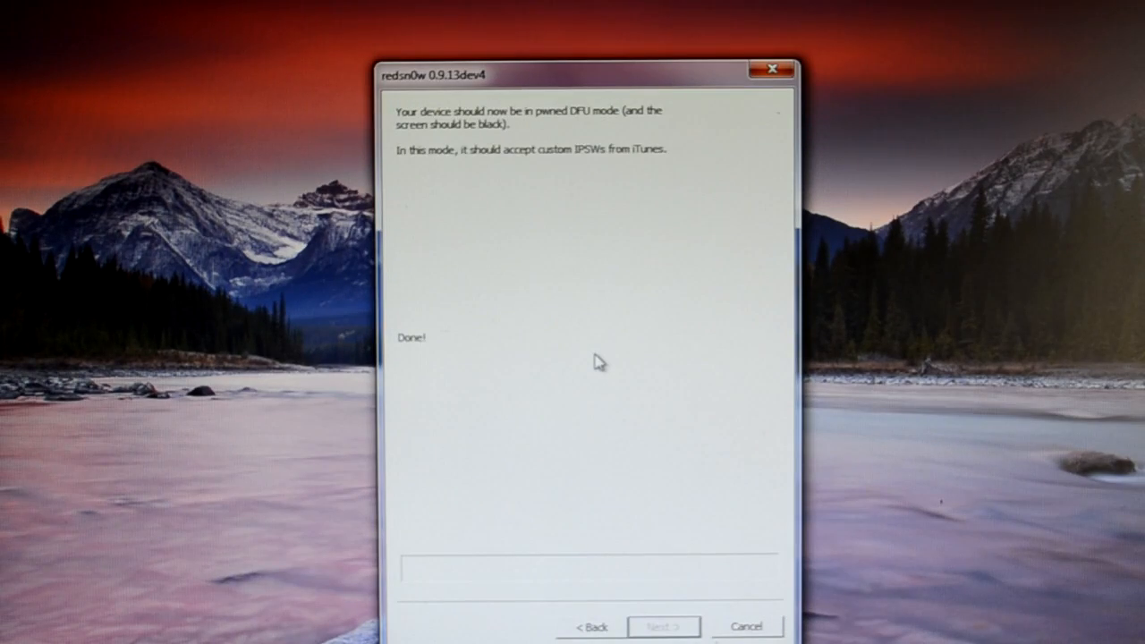
mouse_move(536, 171)
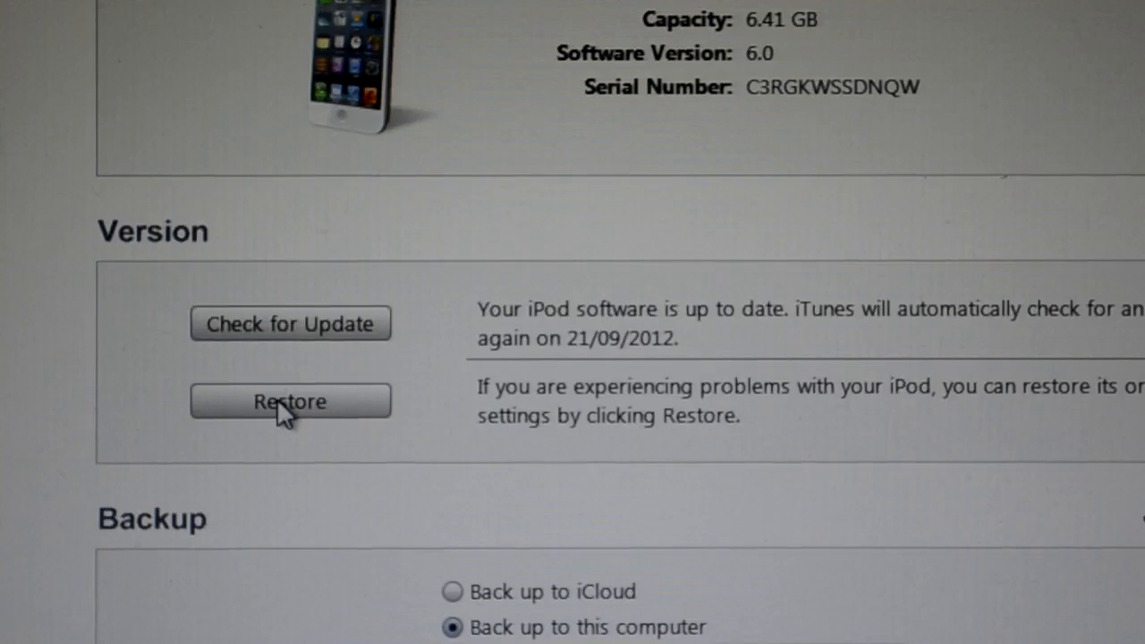
- Restore the iPod in iTunes from the personalized 5.1.1 .ipsw and confirm erasing it
click(289, 400)
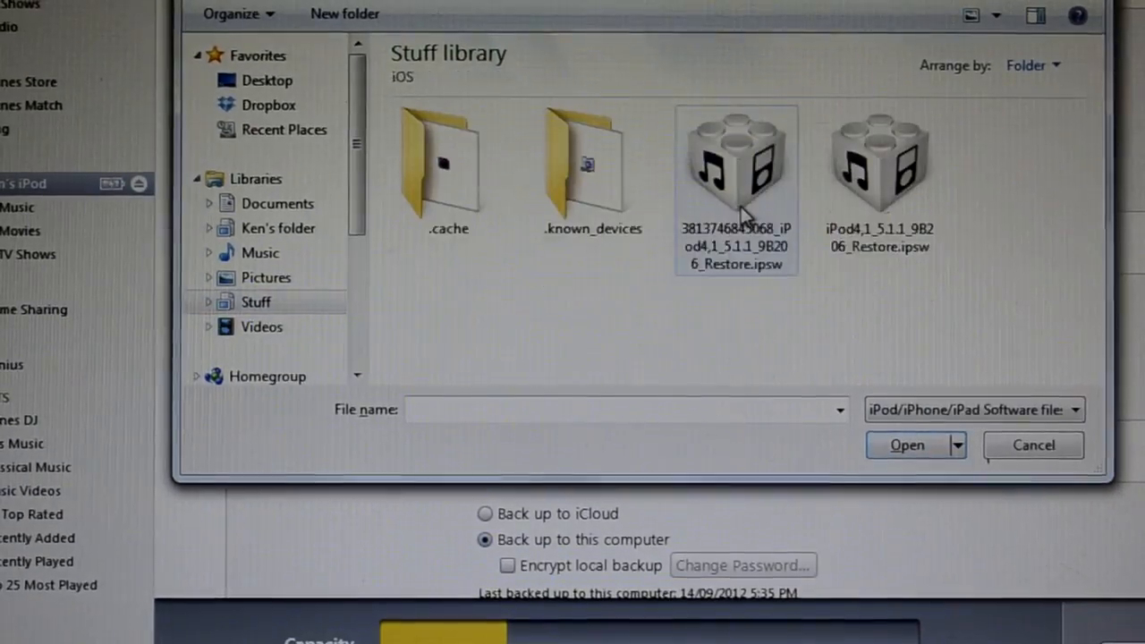
click(735, 170)
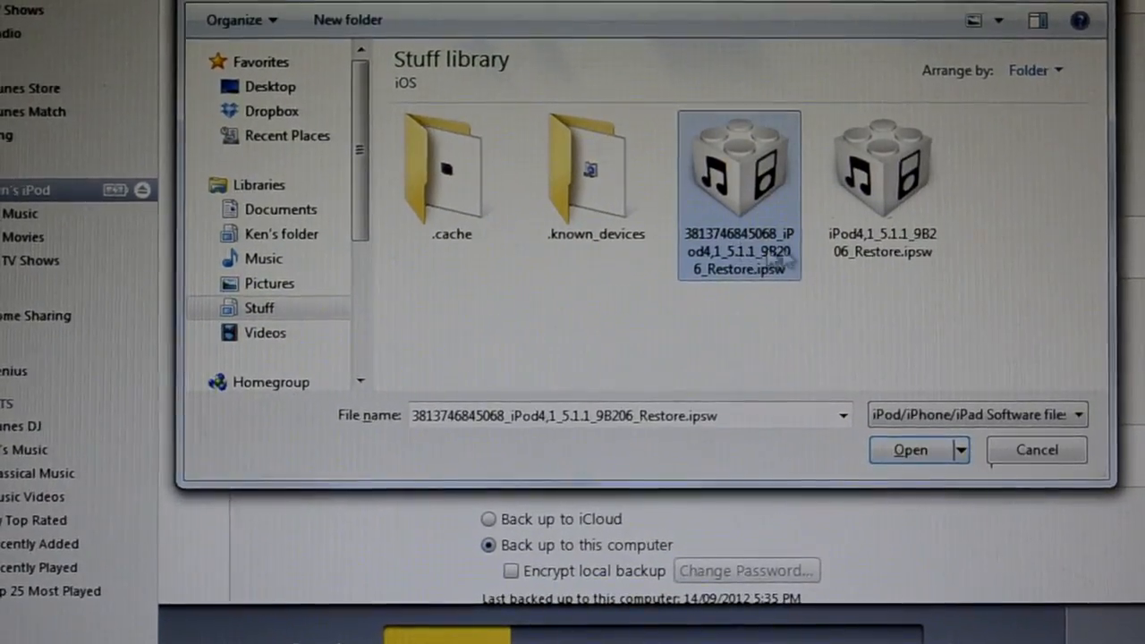
click(910, 450)
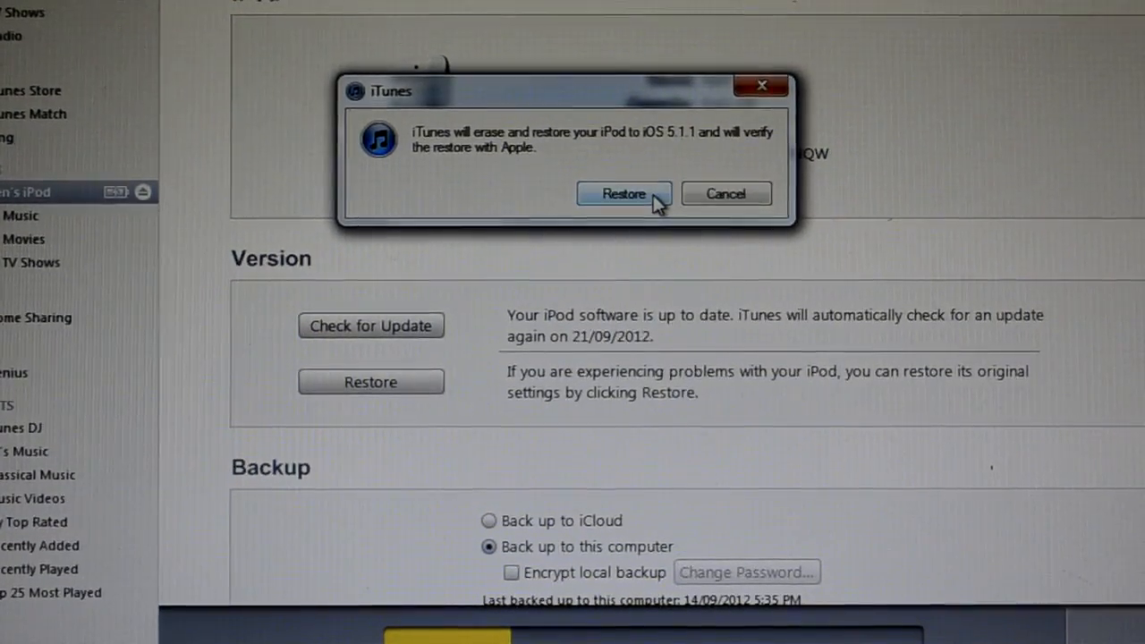
click(623, 194)
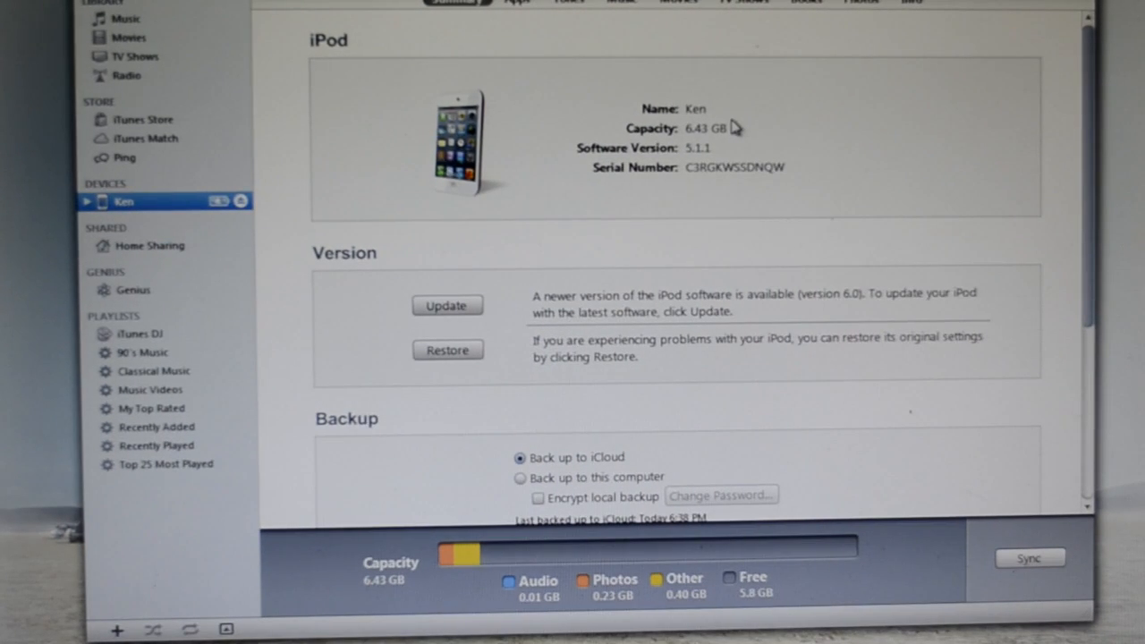
mouse_move(742, 157)
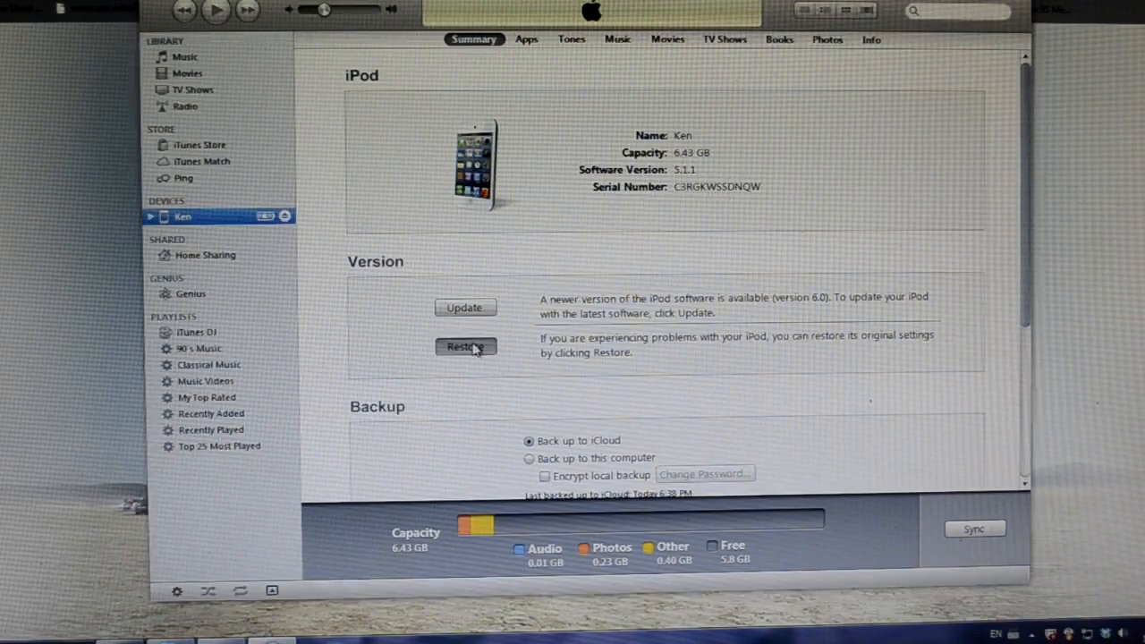
click(465, 347)
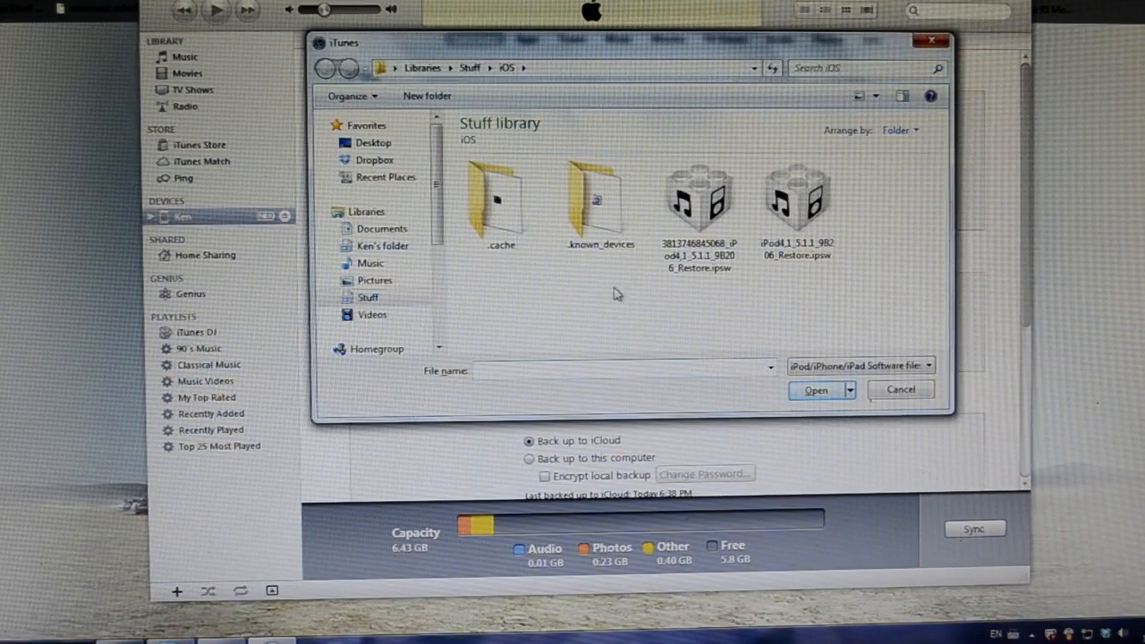
click(699, 201)
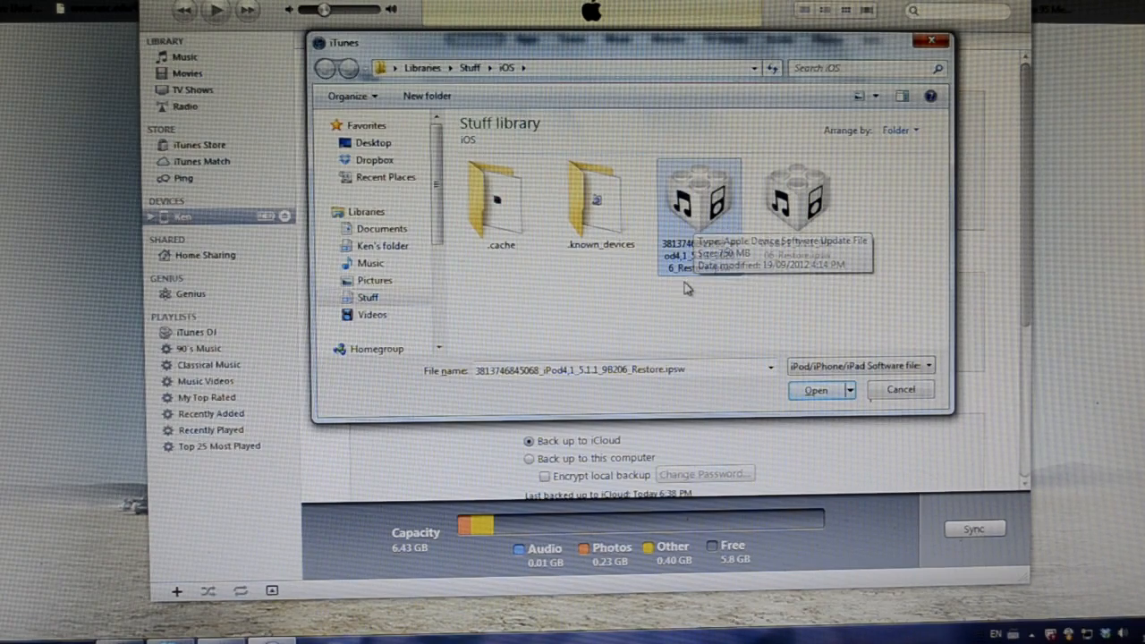
click(794, 201)
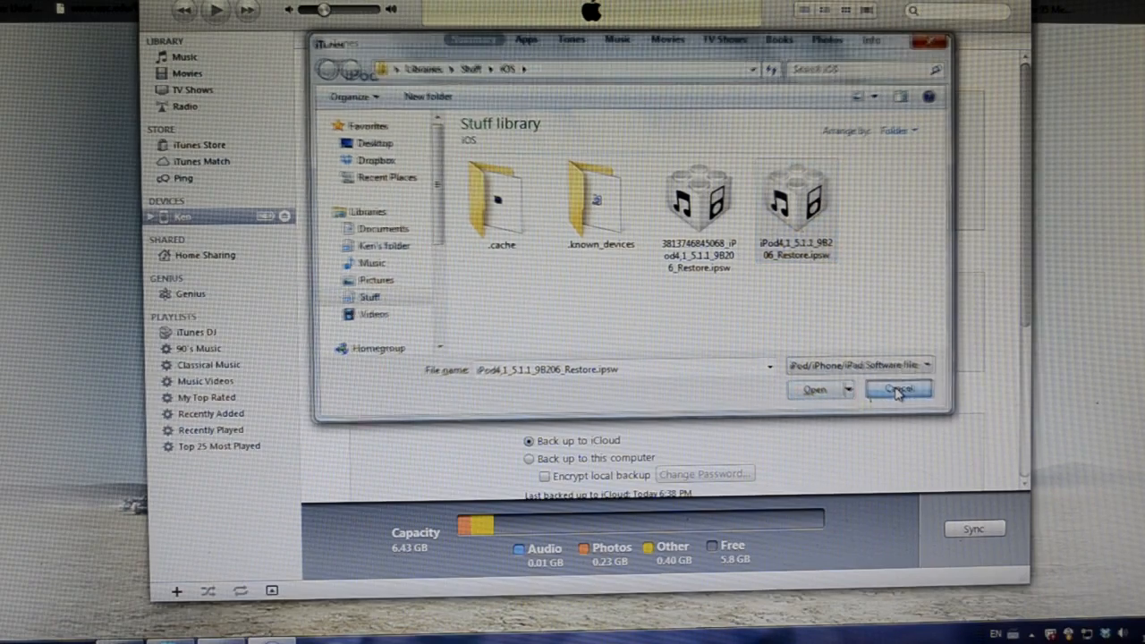
click(898, 388)
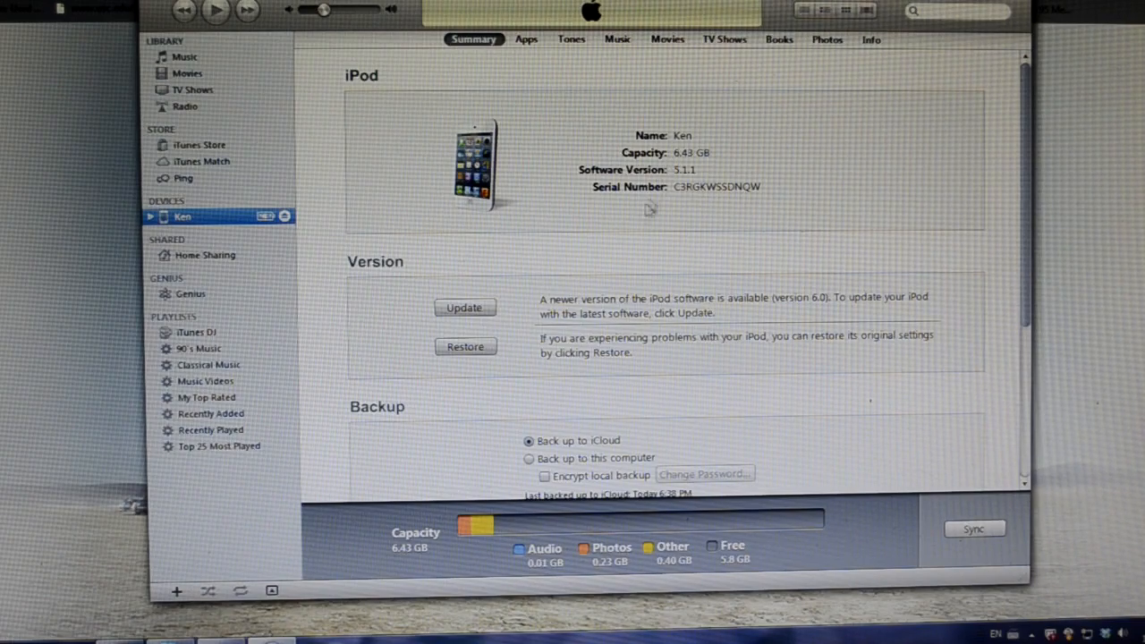
mouse_move(583, 314)
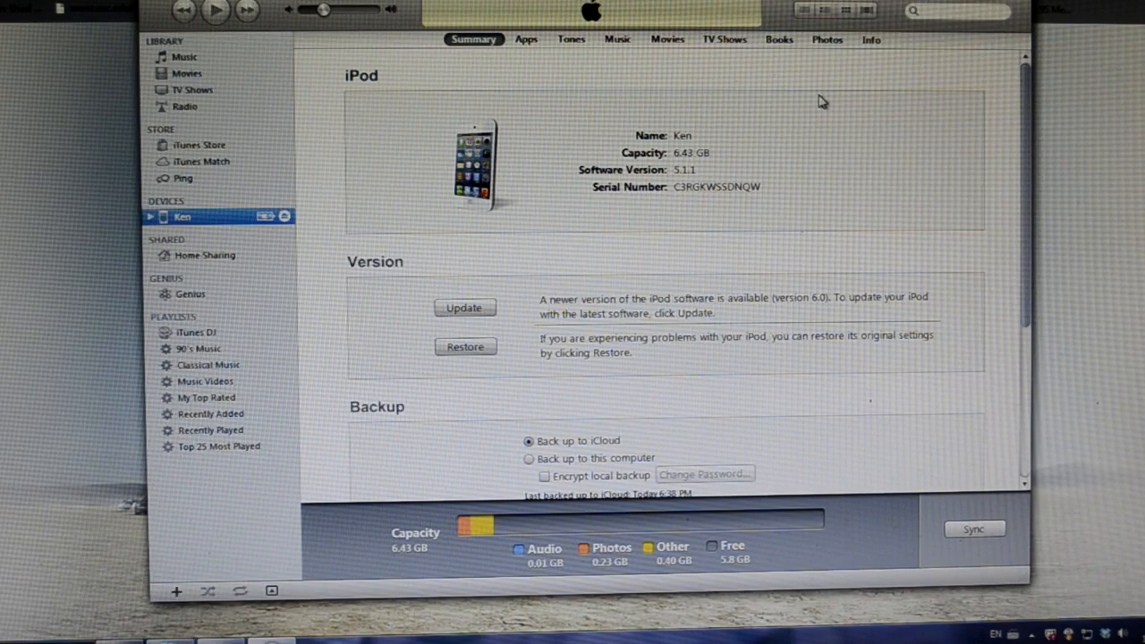
mouse_move(740, 88)
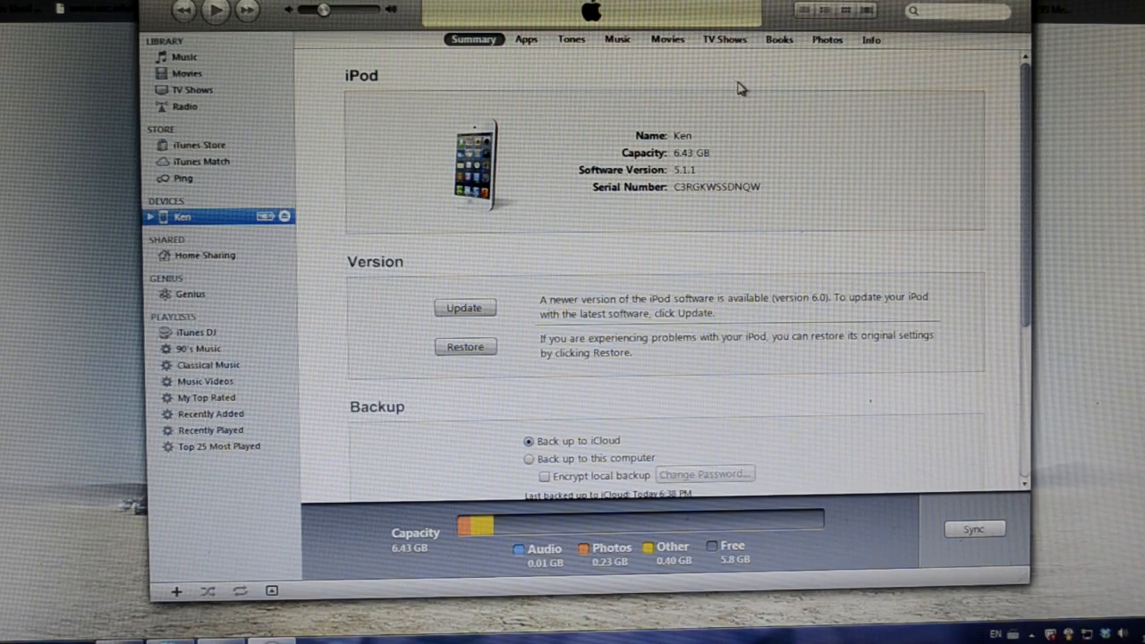